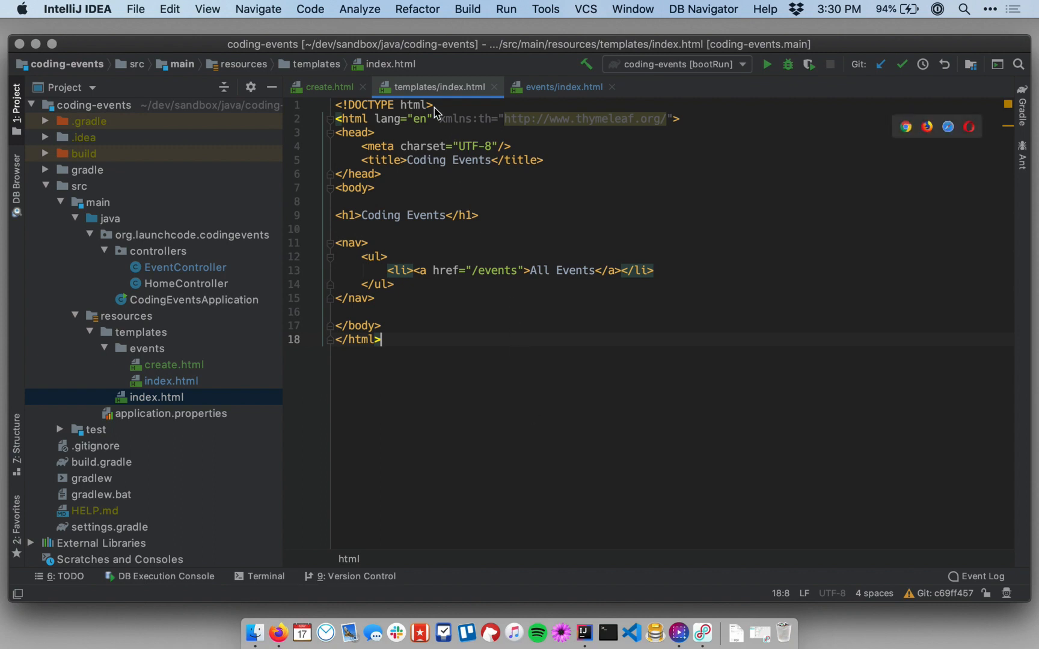
{"action": "mouse_move", "coordinate": [439, 263]}
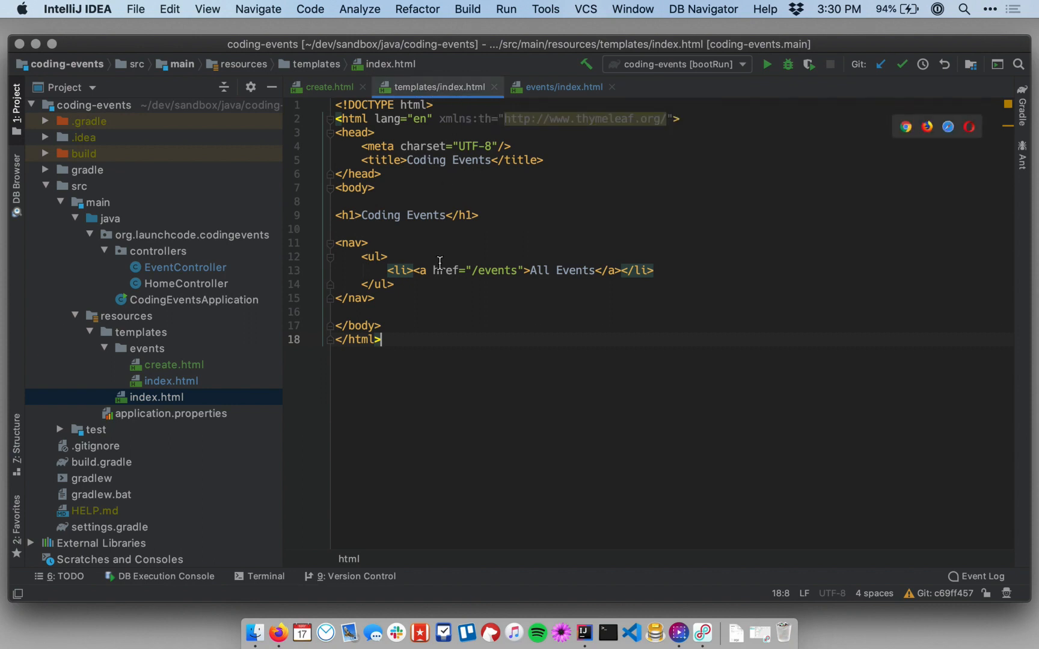
{"action": "mouse_move", "coordinate": [499, 277]}
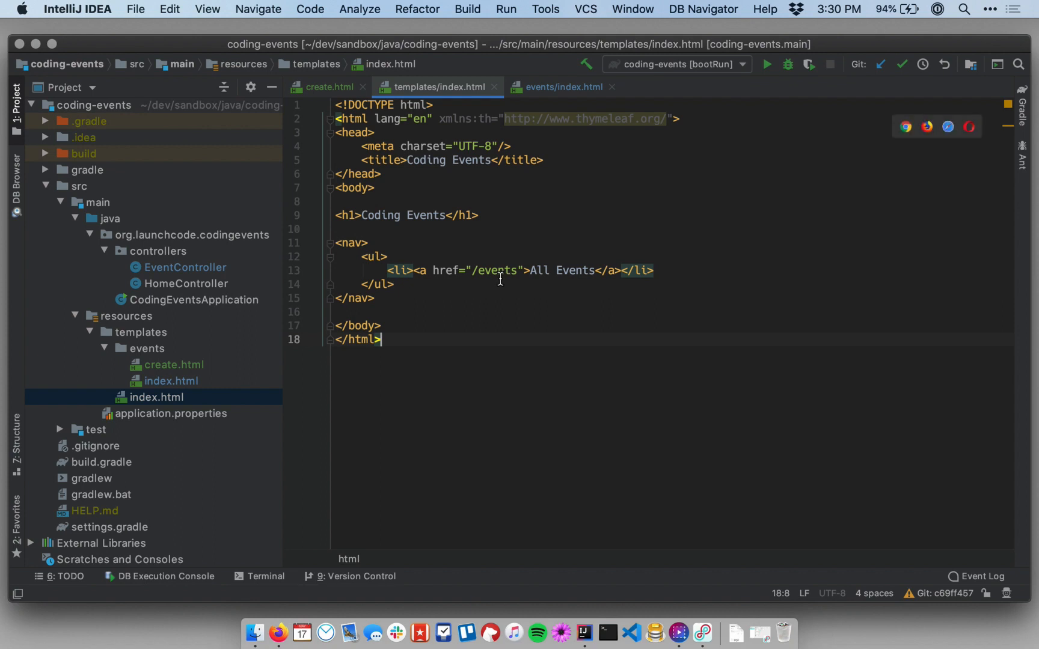
{"action": "mouse_move", "coordinate": [521, 207]}
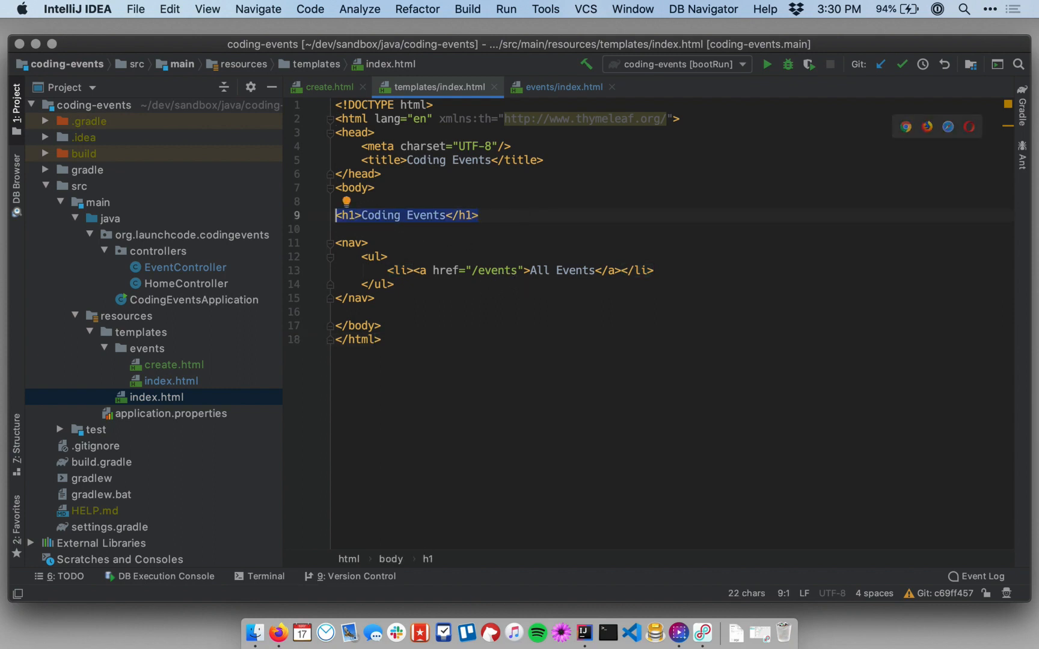
Add a new Thymeleaf template fragments.html under the templates folder via its context menu.
{"action": "left_click", "coordinate": [364, 256]}
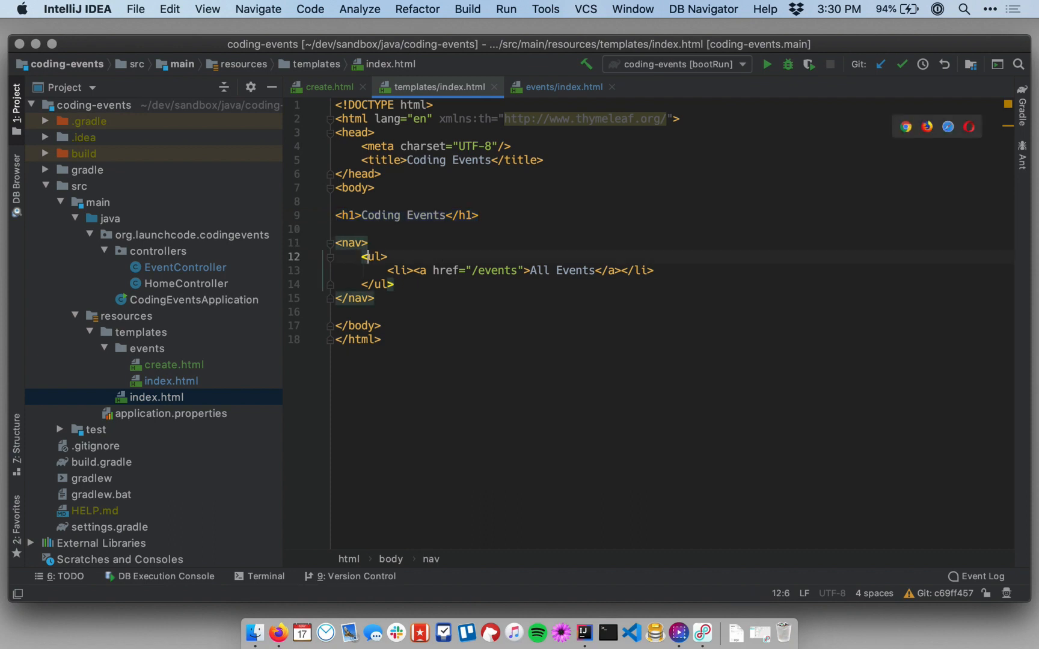
{"action": "left_click", "coordinate": [388, 270]}
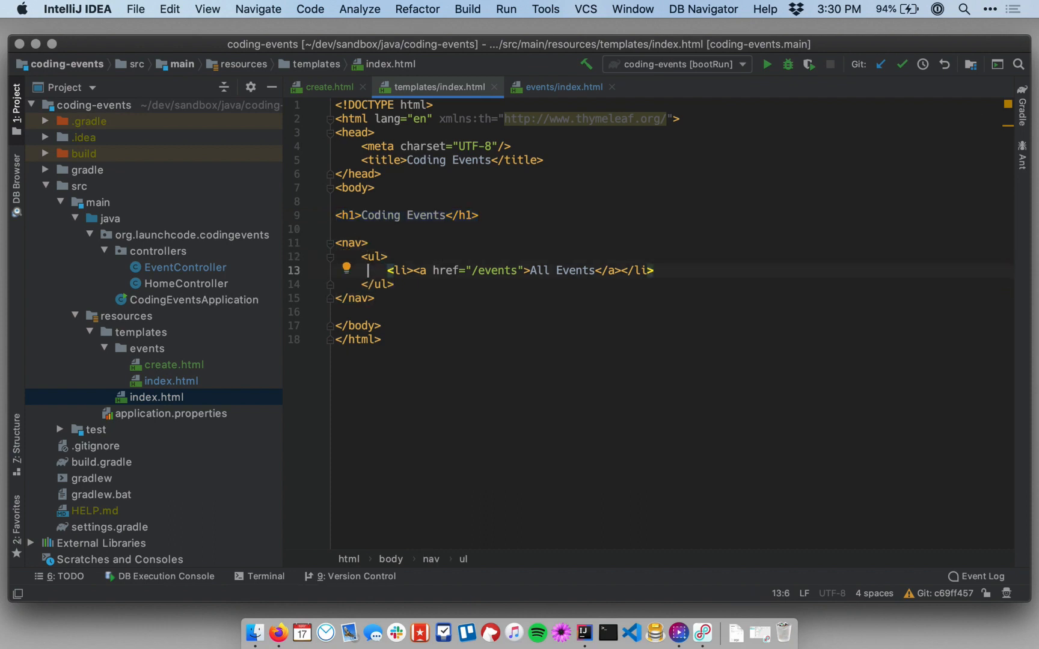
{"action": "mouse_move", "coordinate": [754, 343]}
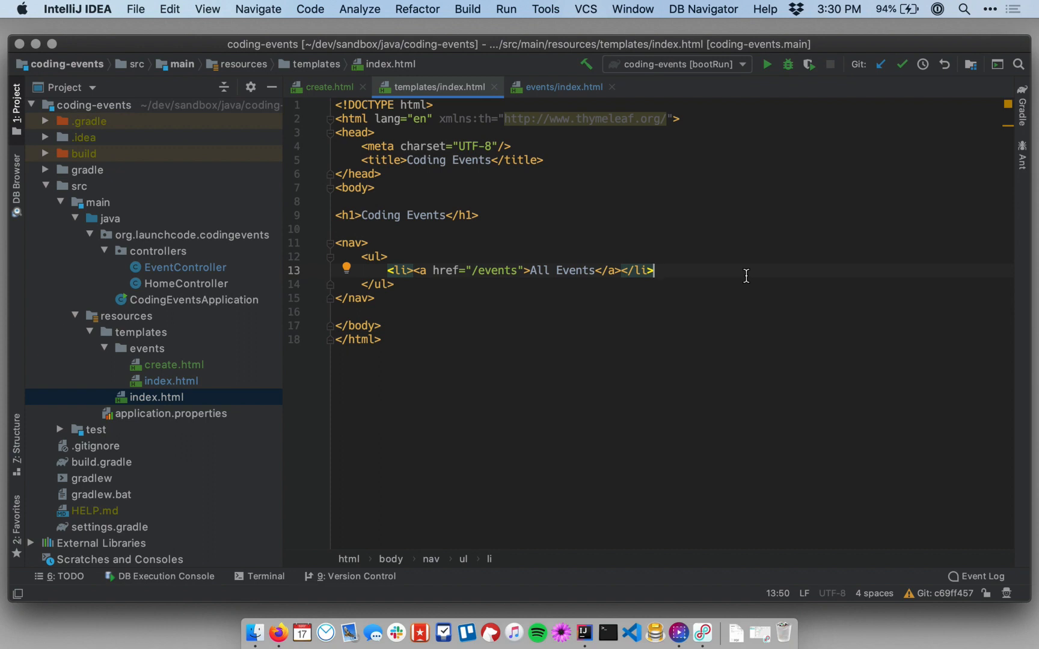
{"action": "mouse_move", "coordinate": [326, 321]}
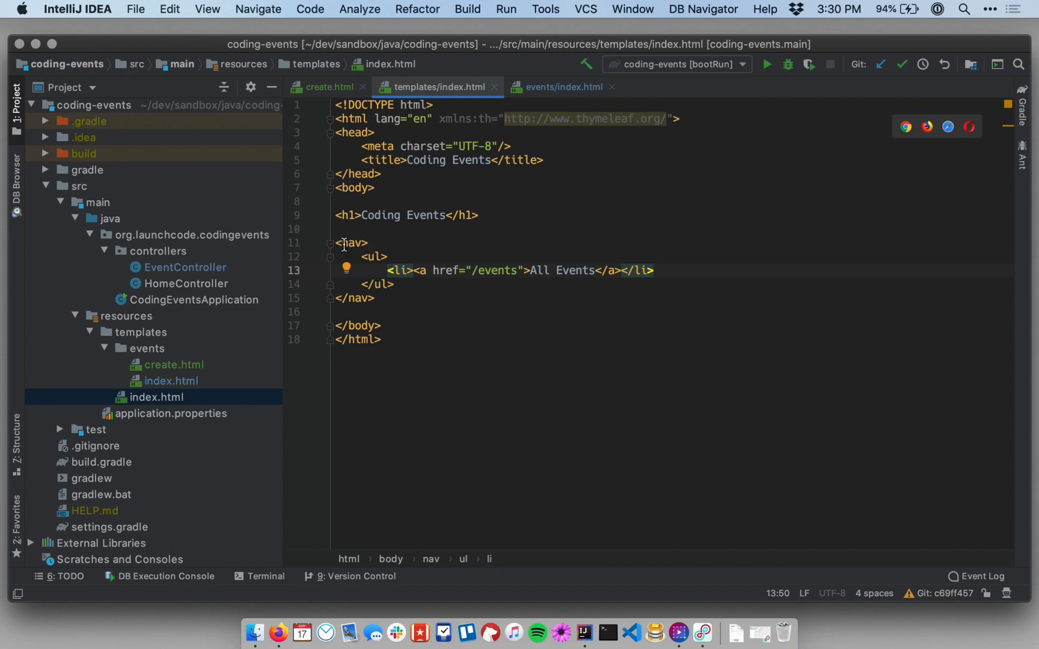
{"action": "left_click", "coordinate": [390, 258]}
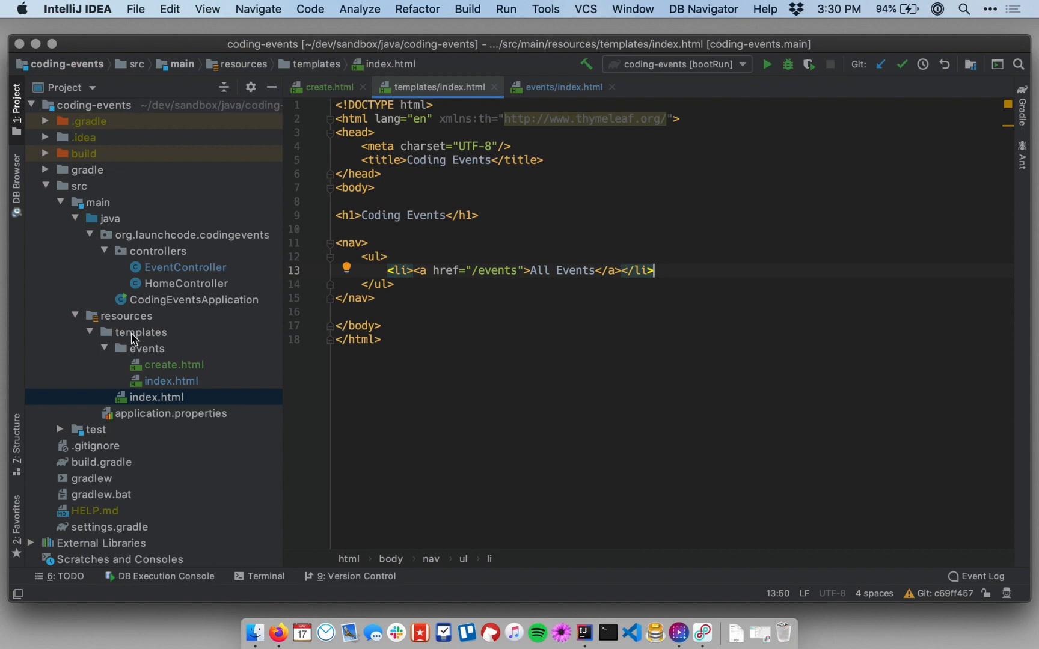
{"action": "mouse_move", "coordinate": [157, 337]}
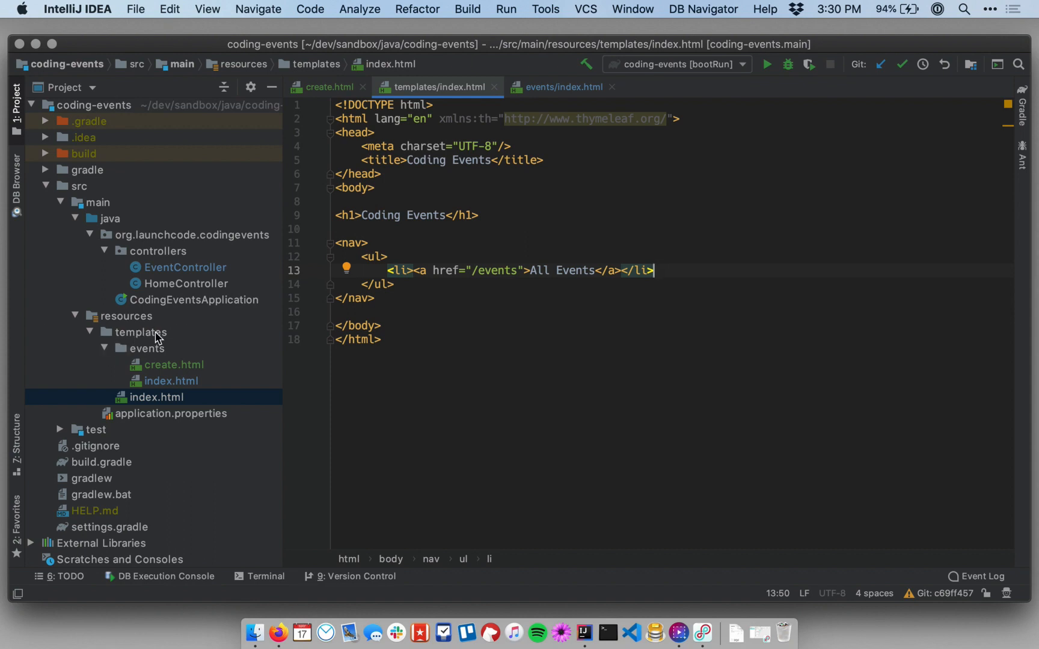
{"action": "right_click", "coordinate": [139, 332]}
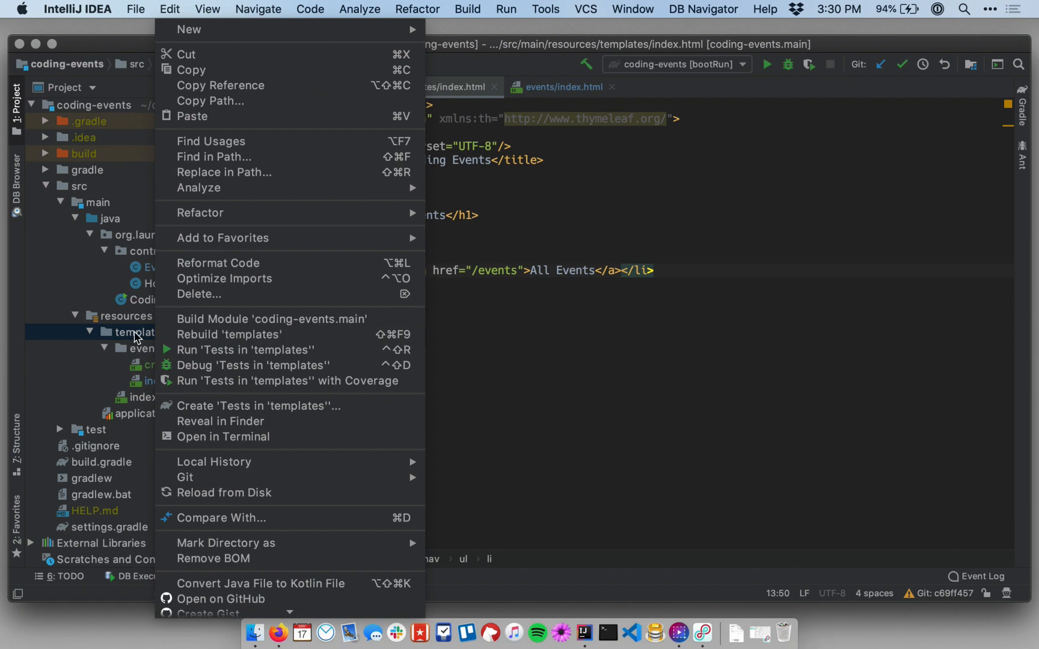
{"action": "mouse_move", "coordinate": [349, 105]}
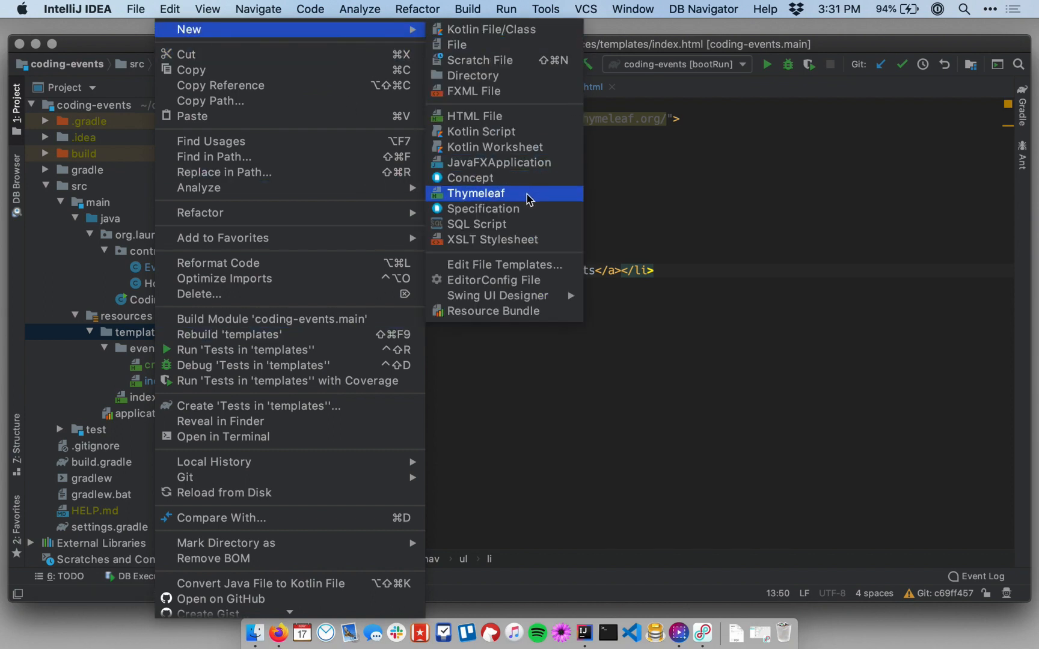
{"action": "left_click", "coordinate": [476, 192]}
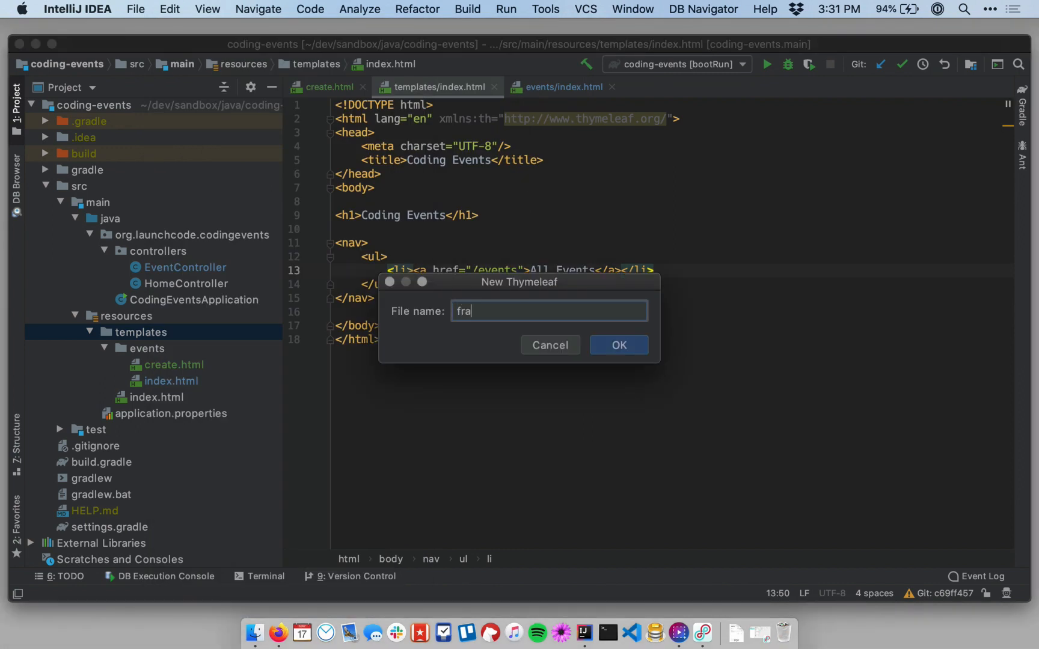
{"action": "type", "text": "gments.htm"}
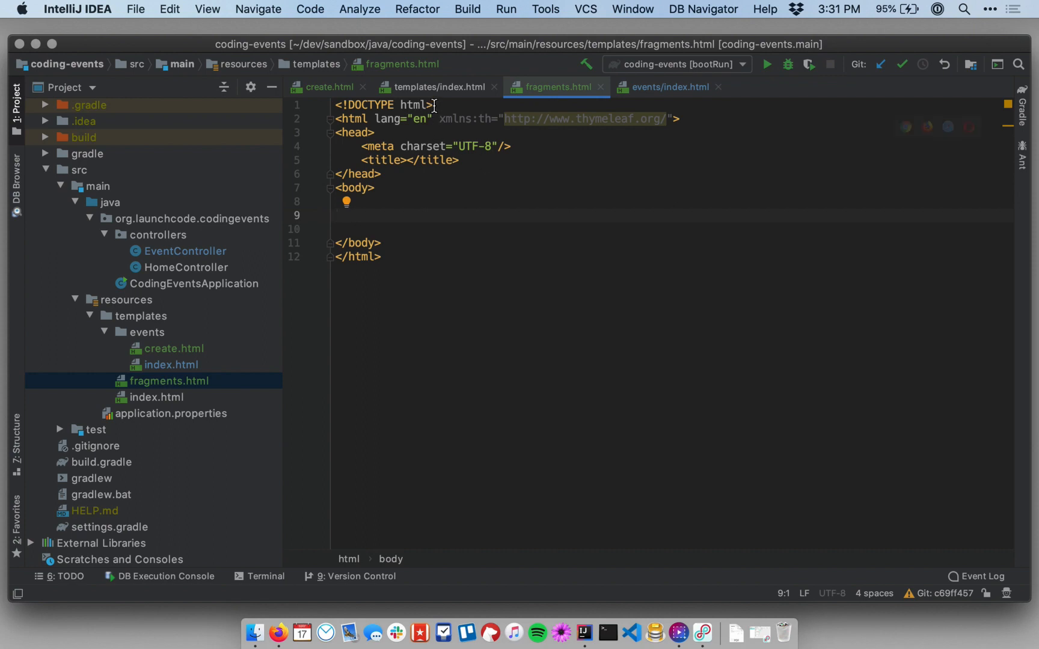
Cut the nav block from index.html into fragments.html and tag it th:fragment="navigation".
{"action": "left_click", "coordinate": [435, 86]}
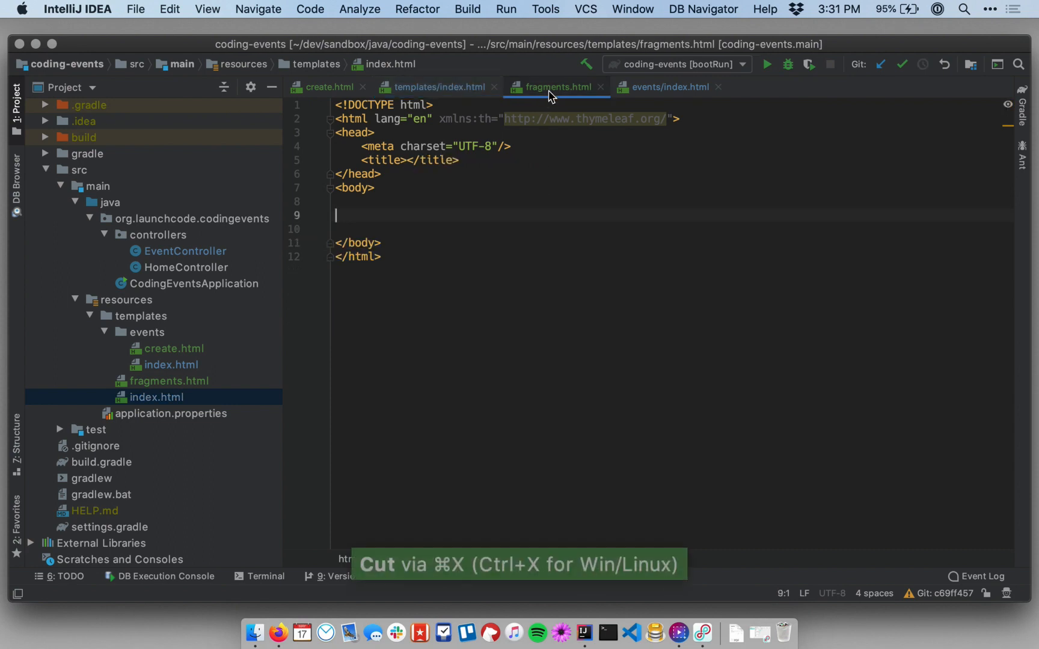
{"action": "key", "text": "cmd+v"}
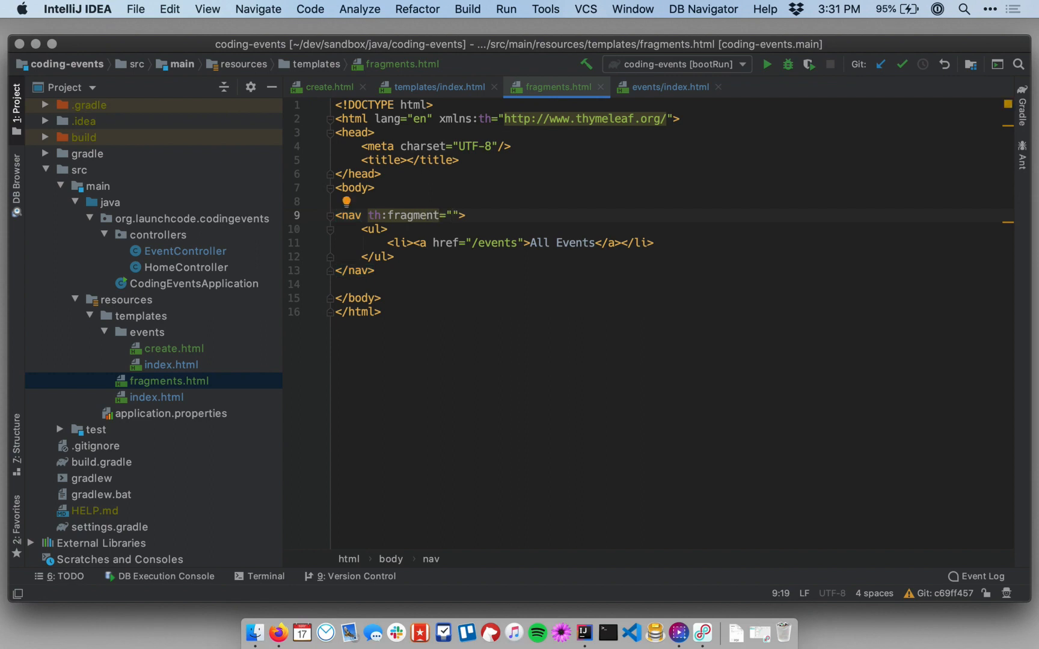
{"action": "type", "text": "navigation"}
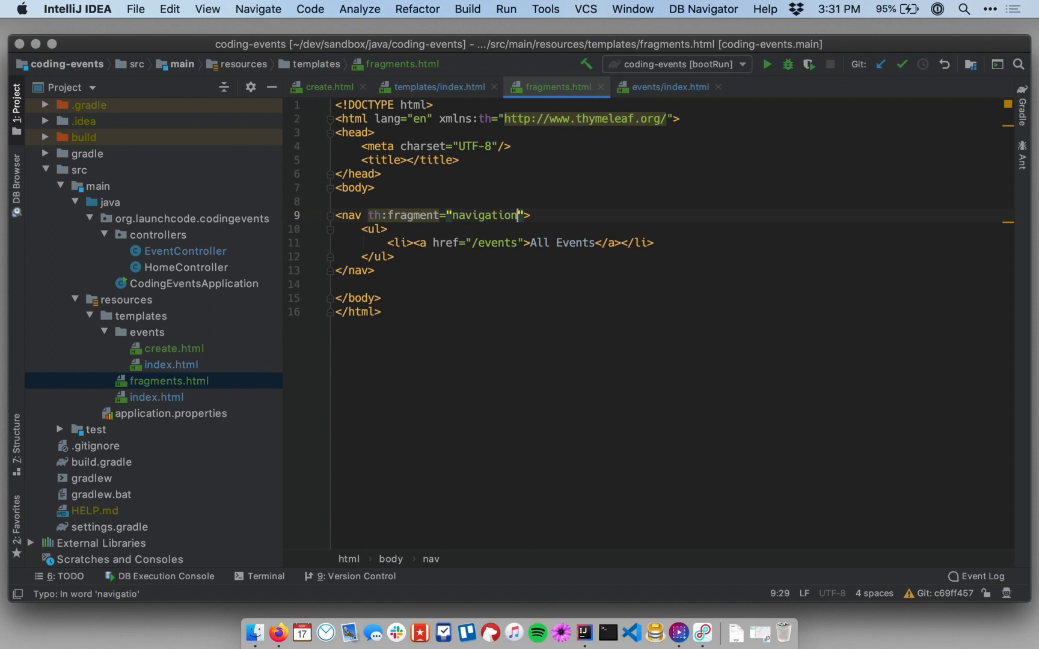
{"action": "double_click", "coordinate": [482, 216]}
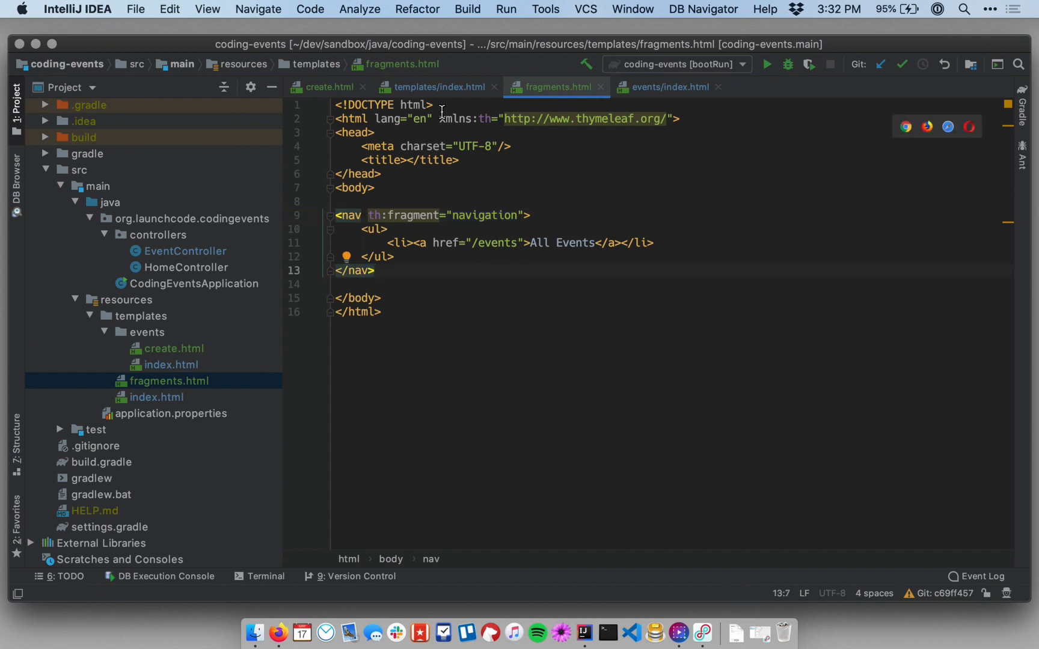
Insert <nav th:replace="fragments :: navigation"></nav> under the home page heading.
{"action": "left_click", "coordinate": [437, 87]}
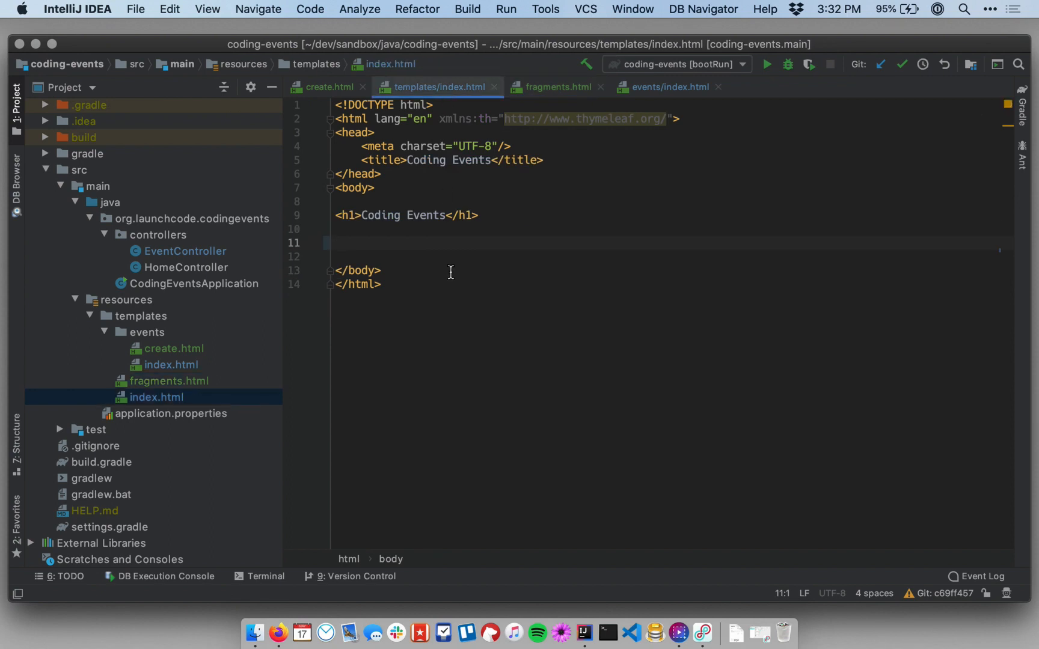
{"action": "type", "text": "<nav"}
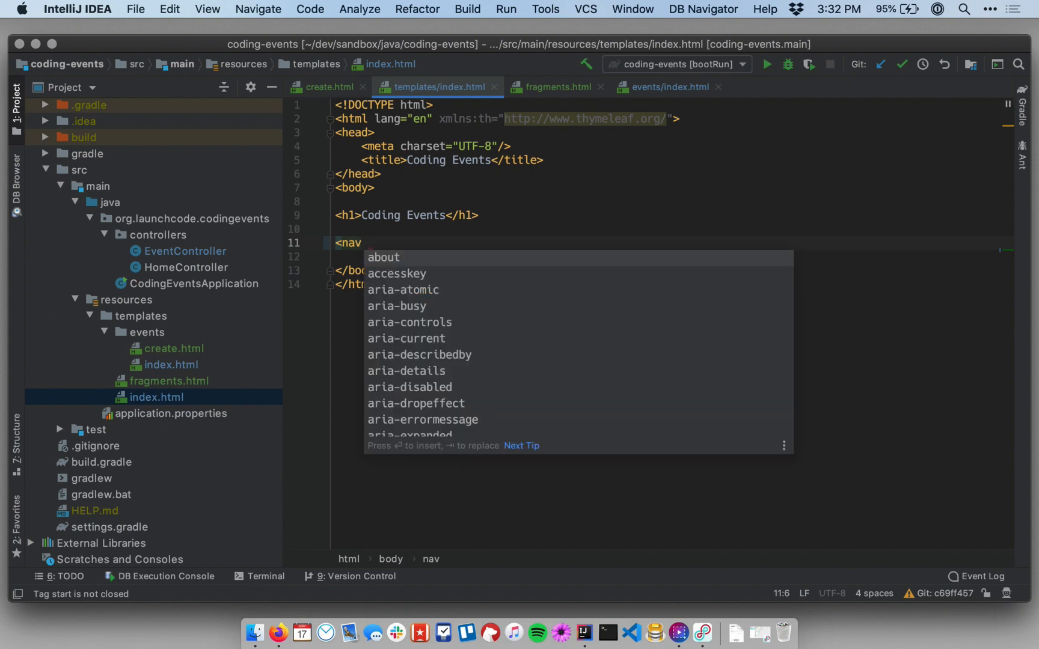
{"action": "type", "text": "th:rep"}
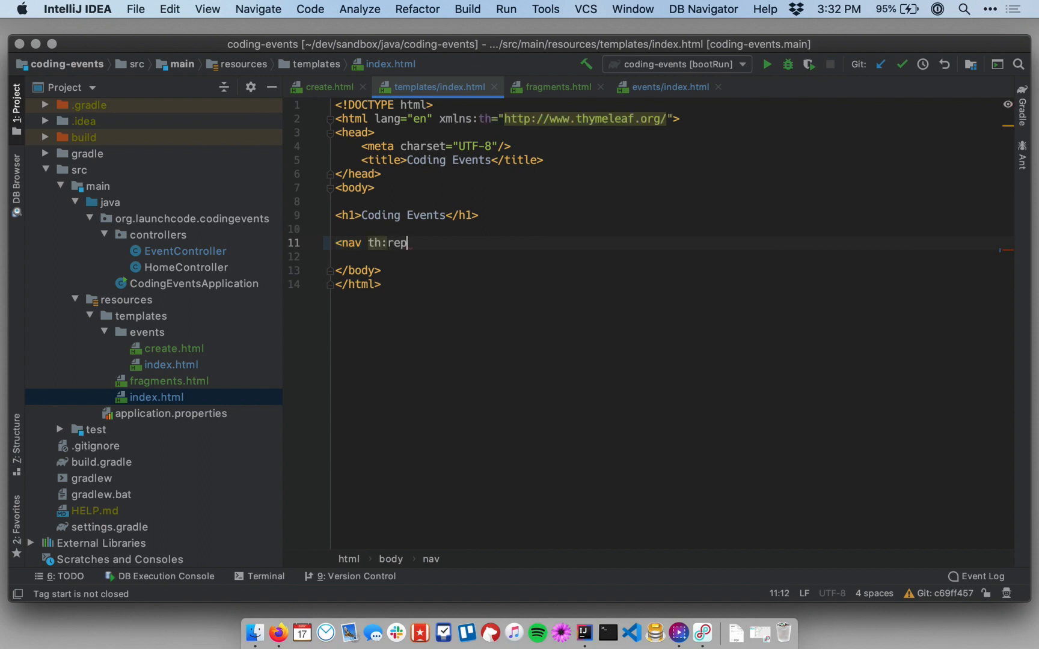
{"action": "type", "text": "lace=\"\""}
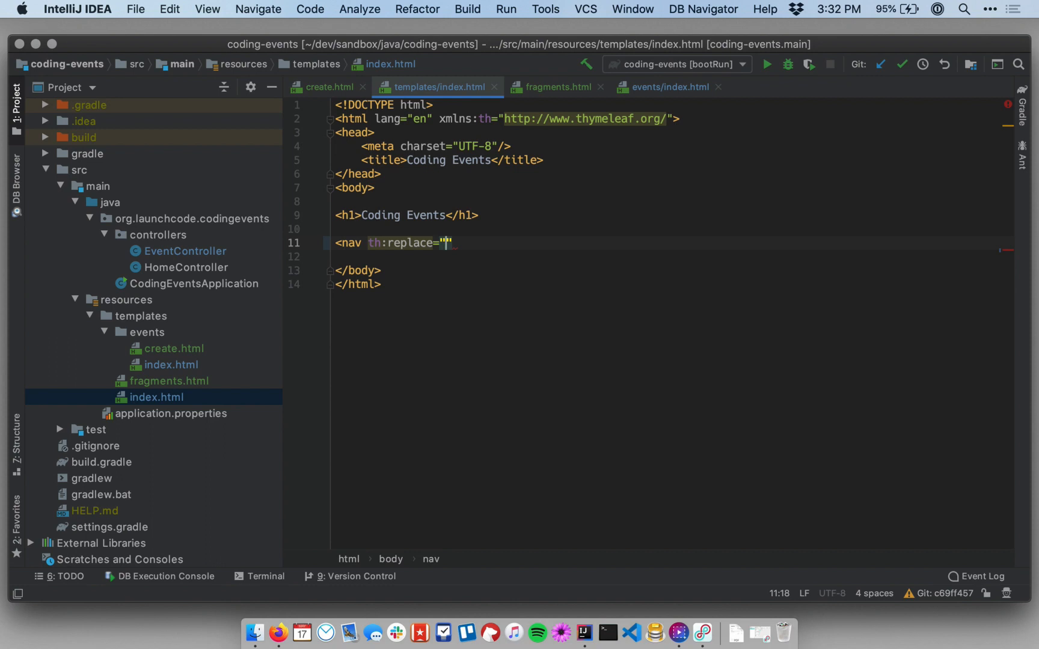
{"action": "type", "text": "fra"}
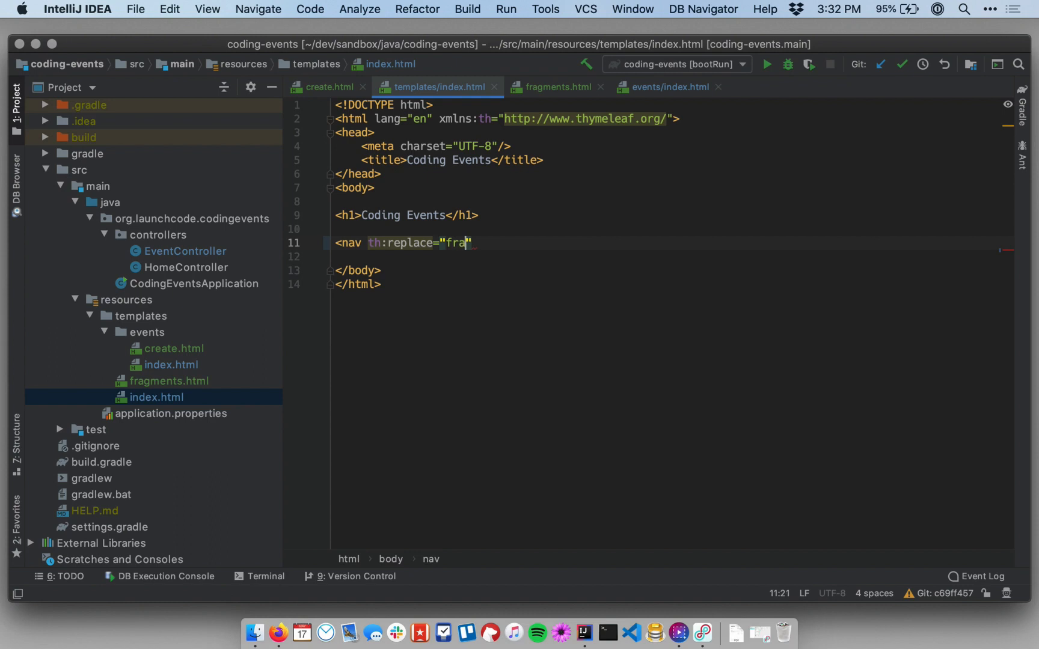
{"action": "type", "text": "gments"}
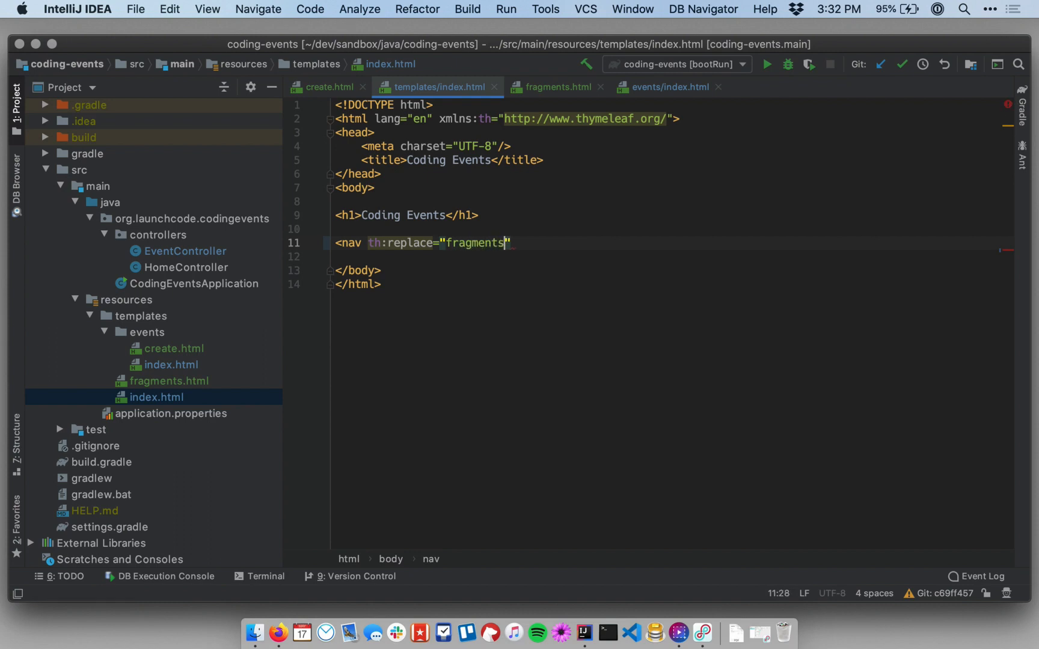
{"action": "type", "text": "::"}
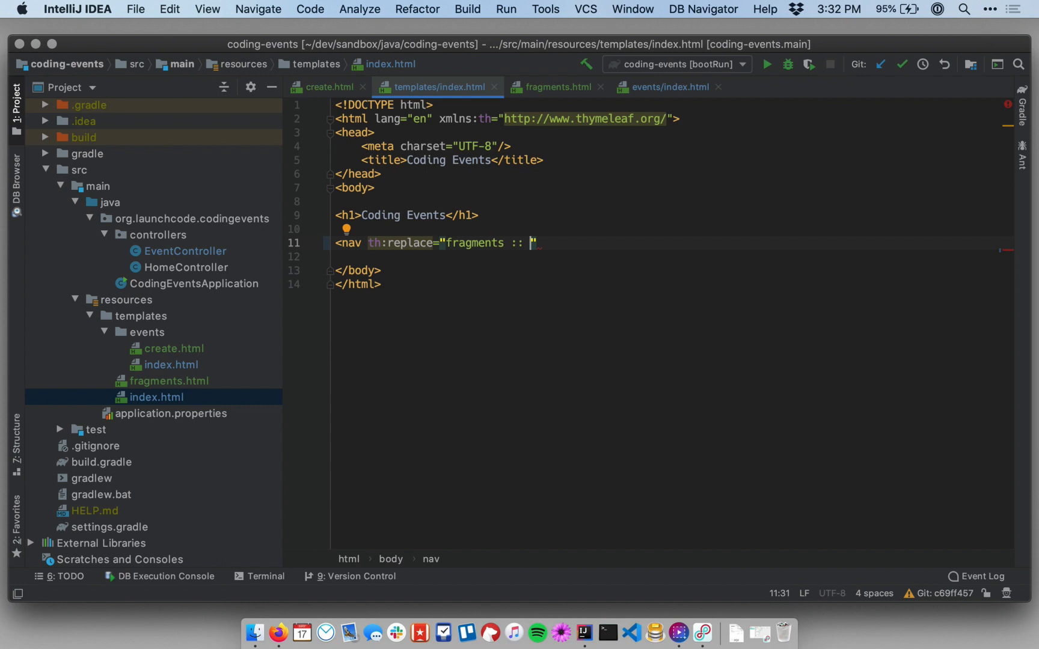
{"action": "type", "text": "navigation"}
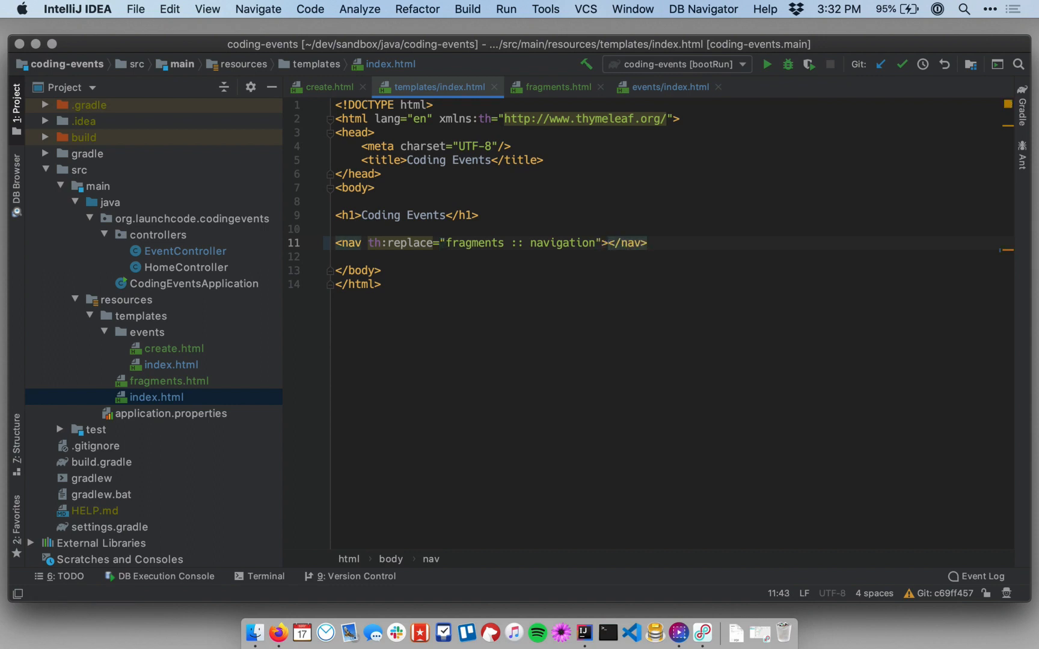
{"action": "mouse_move", "coordinate": [637, 261]}
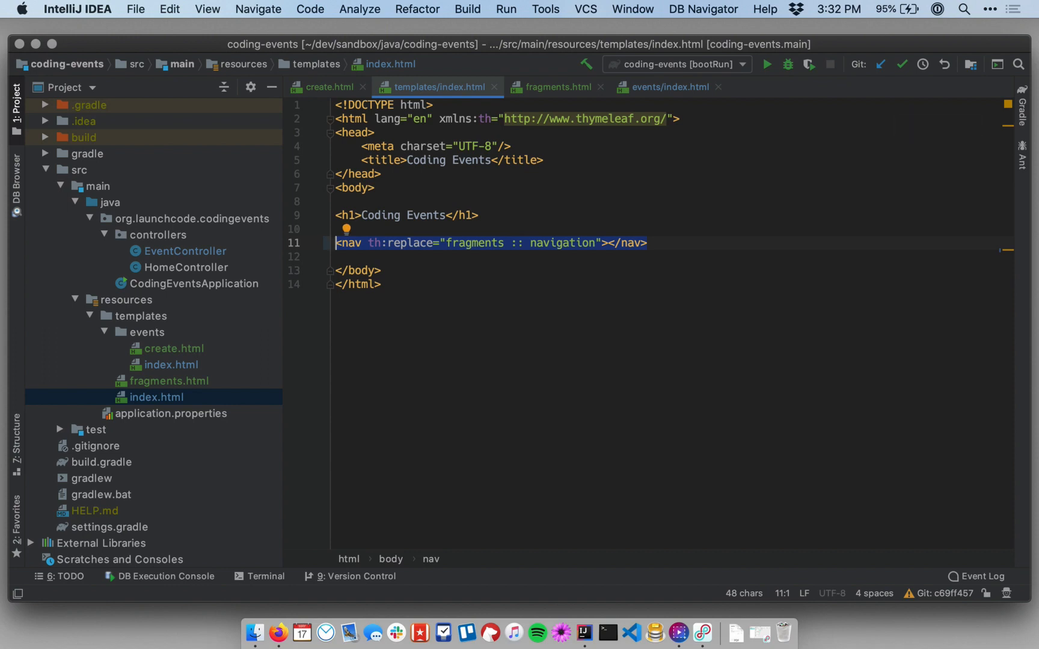
{"action": "left_click", "coordinate": [555, 87]}
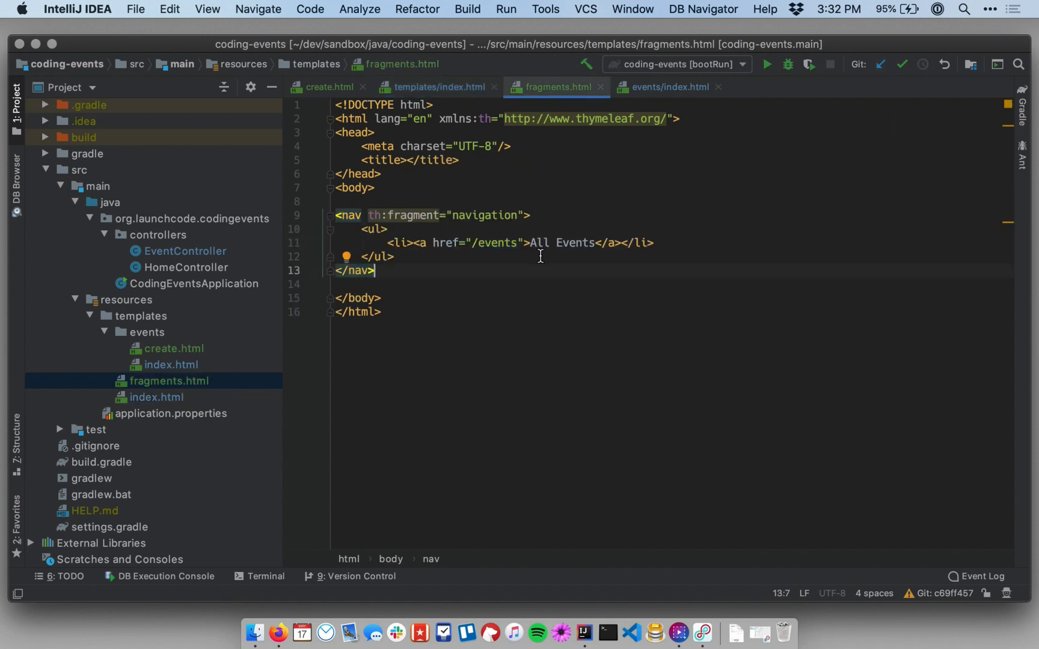
{"action": "mouse_move", "coordinate": [439, 87]}
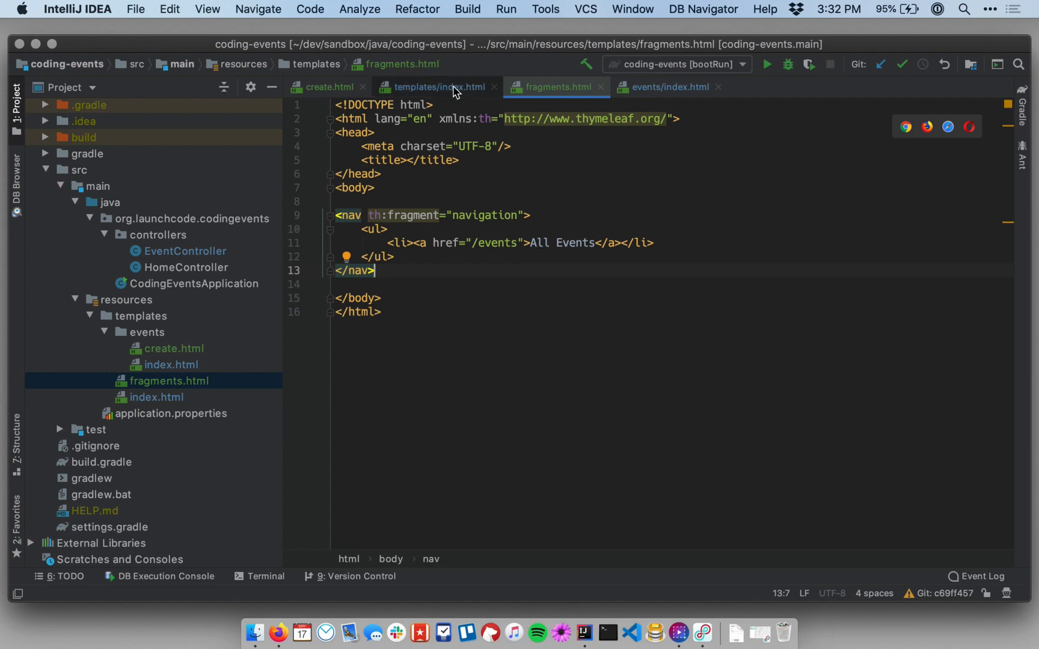
Paste the navigation fragment line into events/index.html beneath its heading.
{"action": "left_click", "coordinate": [434, 86]}
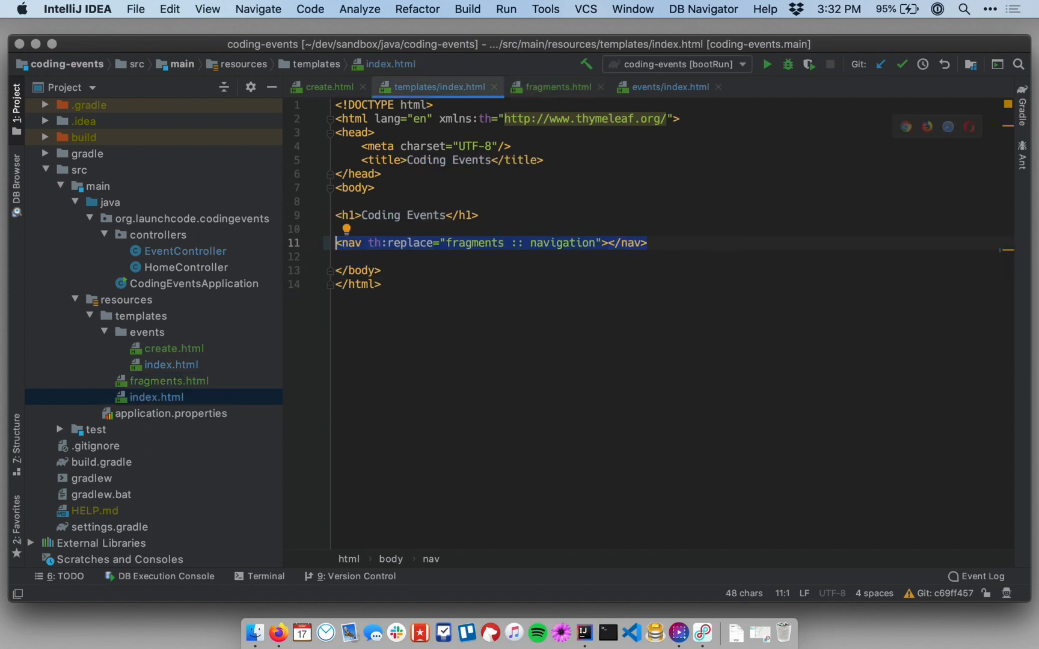
{"action": "left_click", "coordinate": [667, 87]}
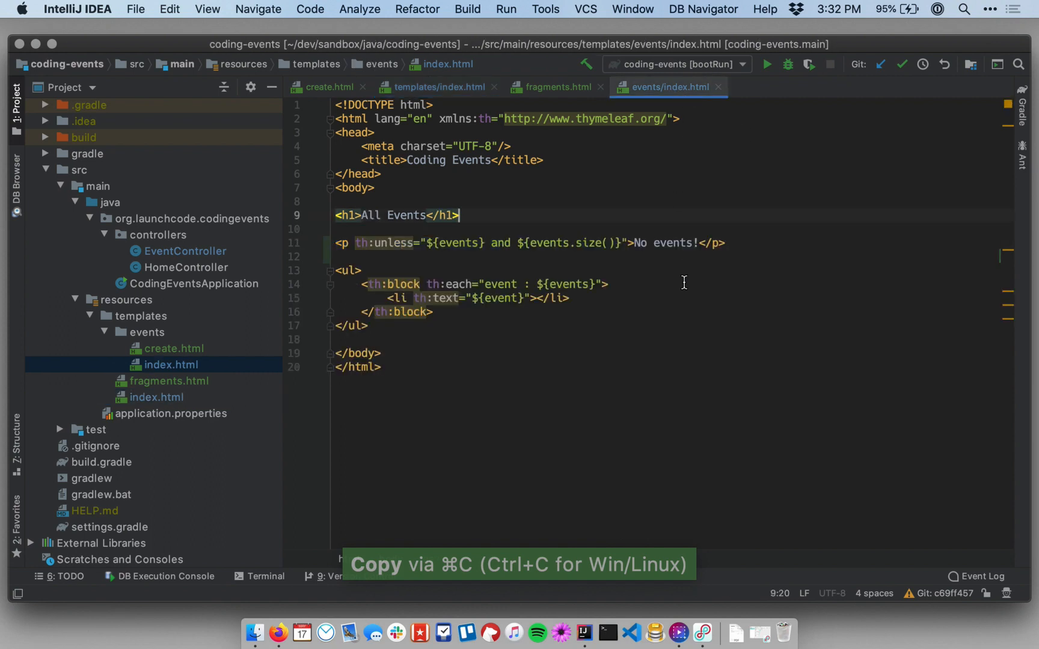
{"action": "mouse_move", "coordinate": [740, 229]}
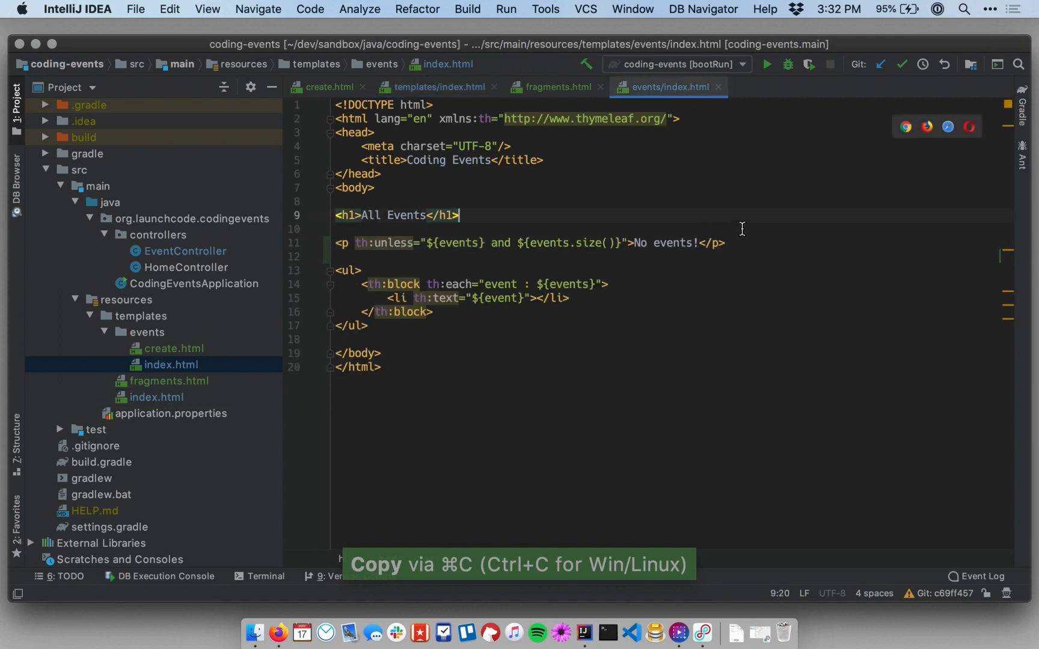
{"action": "key", "text": "cmd+v"}
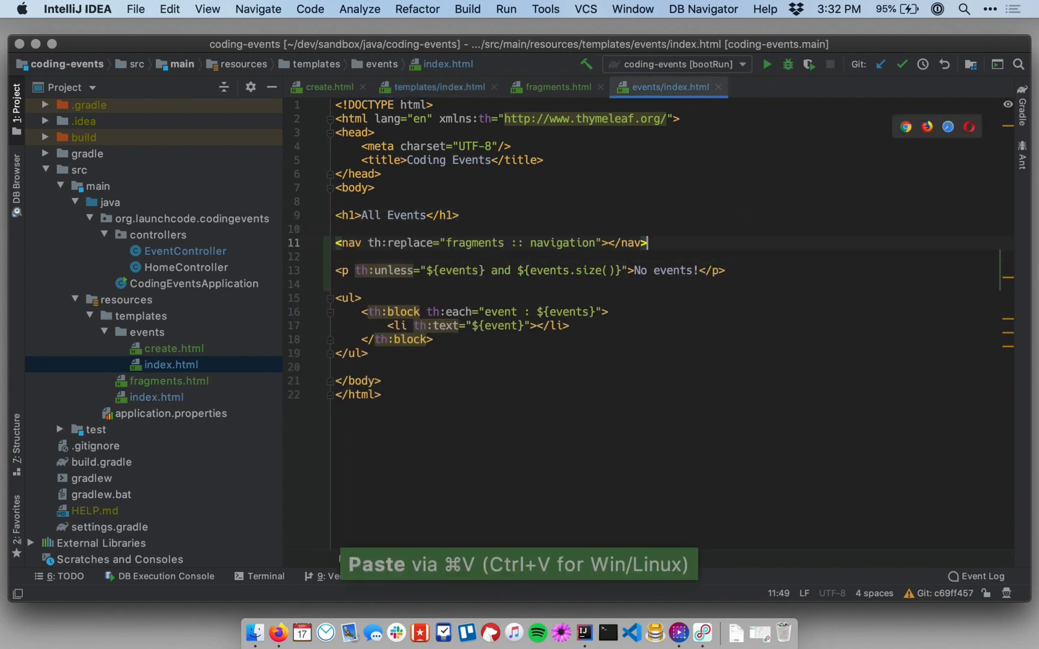
{"action": "left_click", "coordinate": [326, 87]}
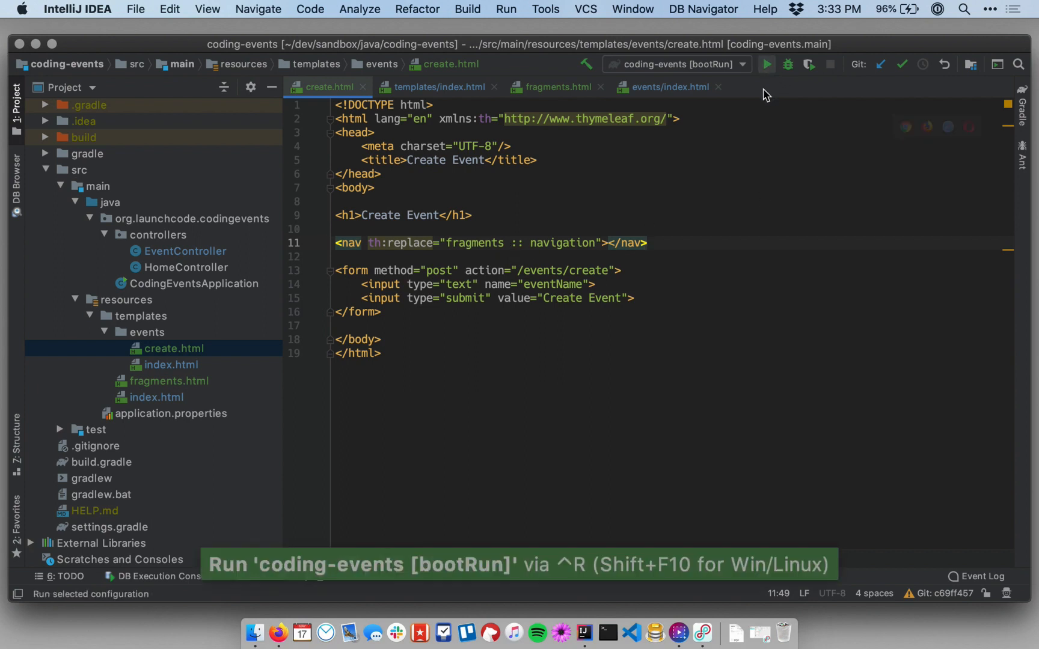
Run the coding-events bootRun configuration to start the application.
{"action": "left_click", "coordinate": [766, 63]}
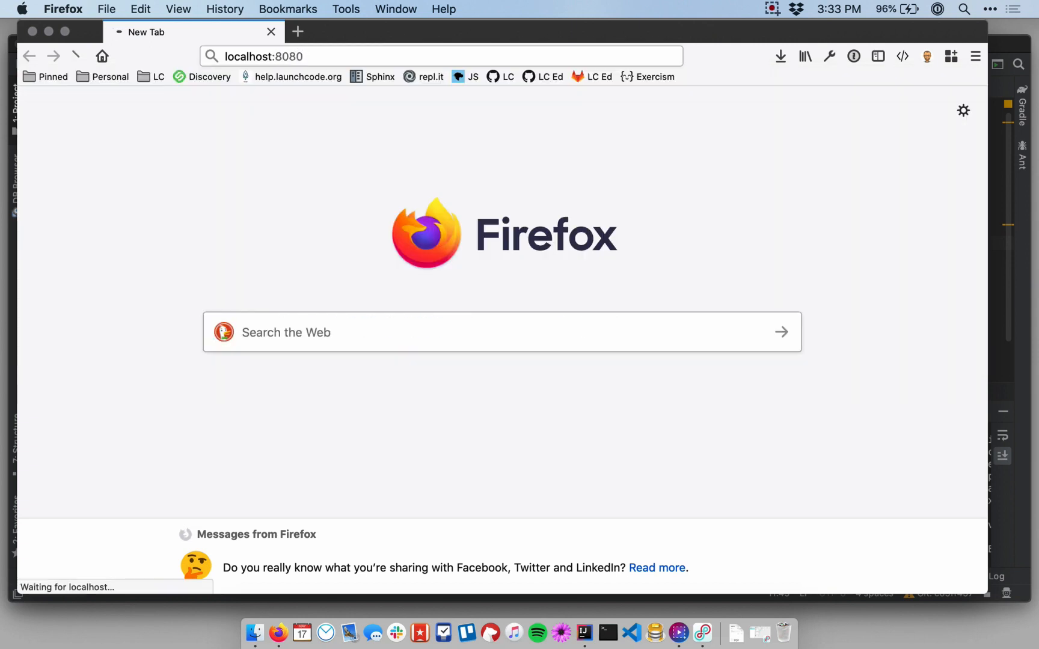
Load localhost:8080 and follow the shared All Events link to the events page.
{"action": "key", "text": "Return"}
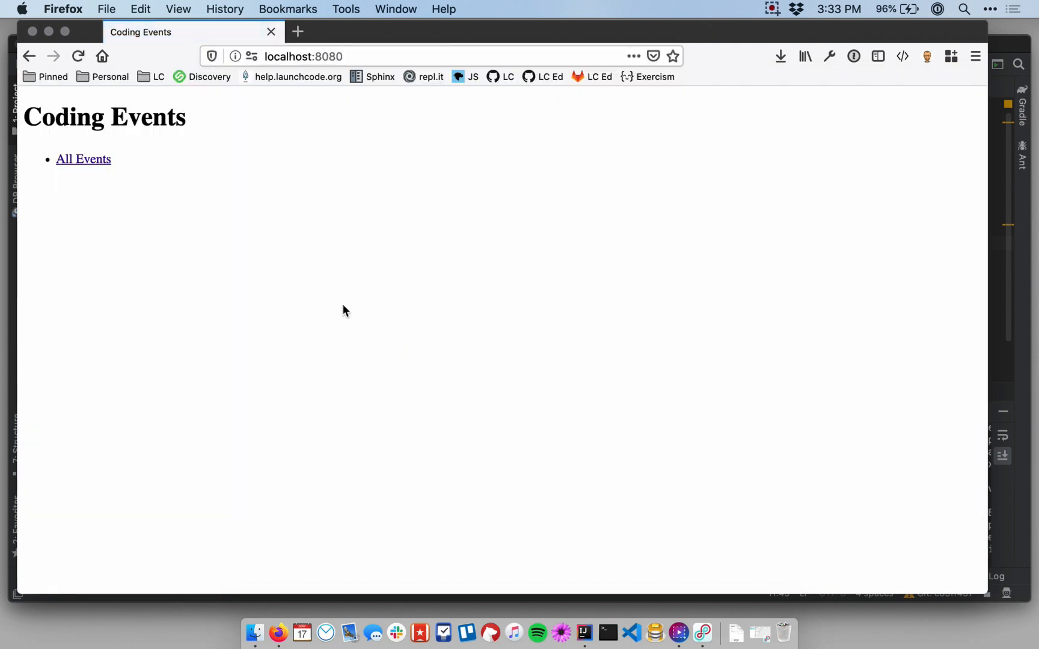
{"action": "mouse_move", "coordinate": [83, 159]}
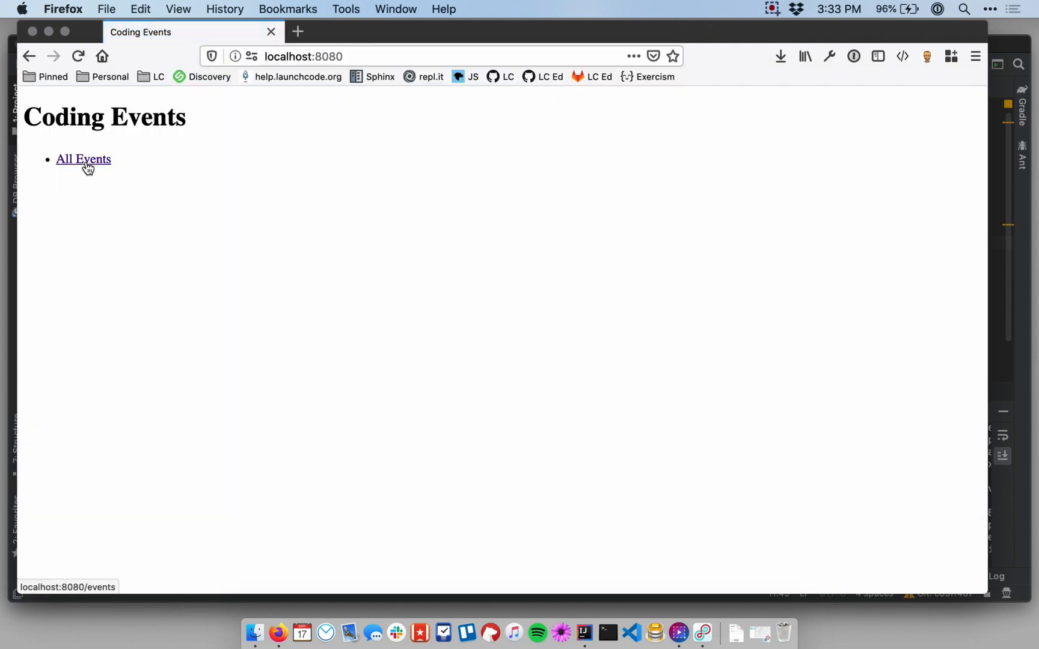
{"action": "left_click", "coordinate": [83, 159]}
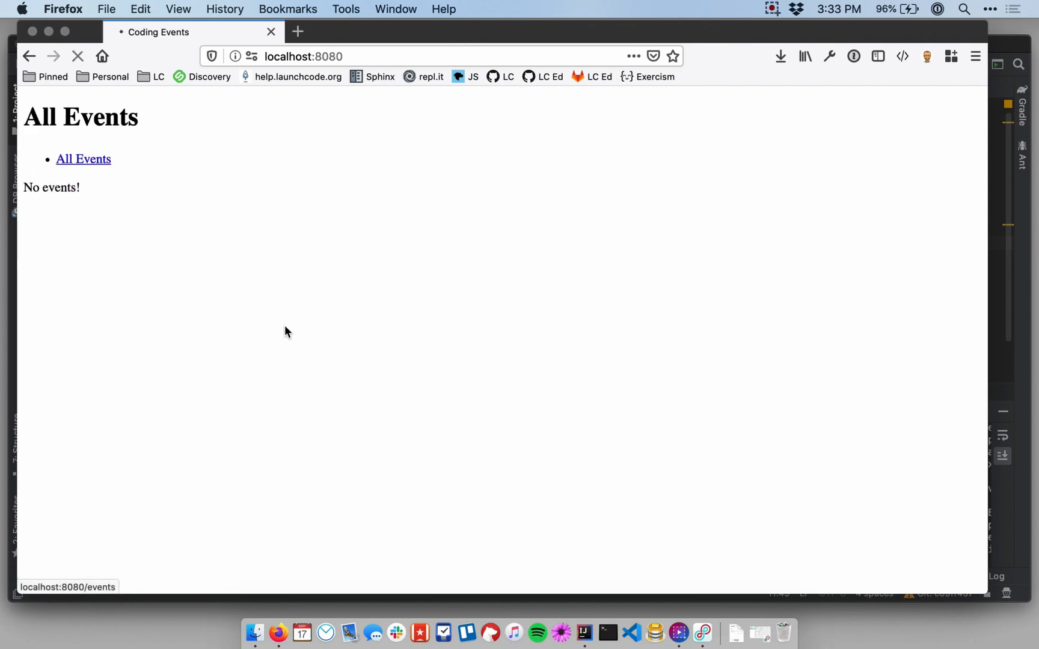
{"action": "left_click", "coordinate": [83, 159]}
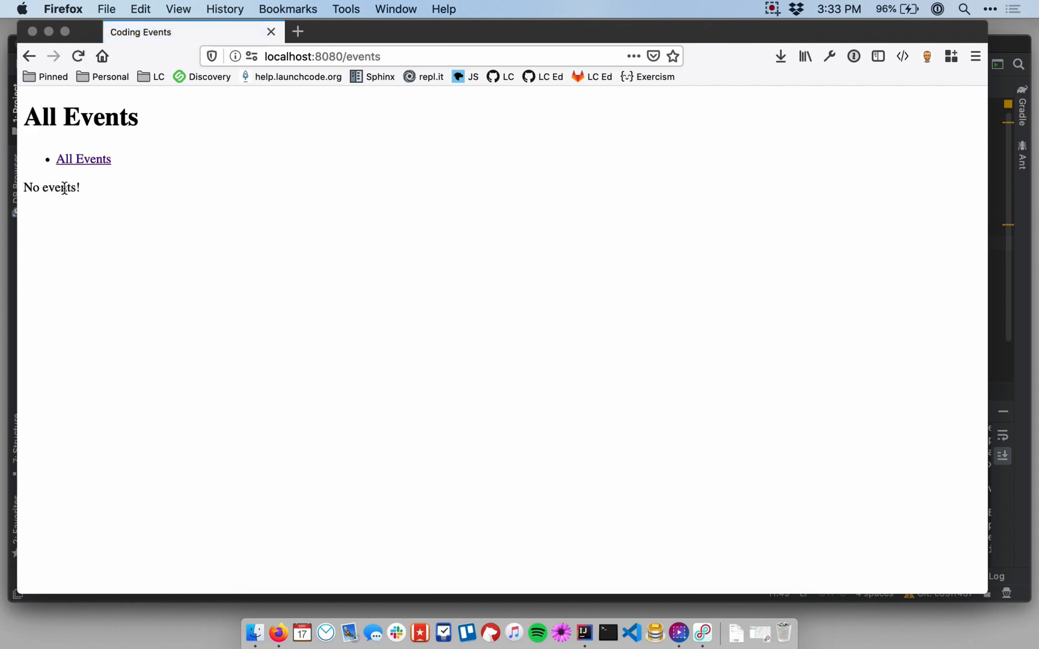
{"action": "left_click", "coordinate": [451, 56]}
{"action": "type", "text": "/c"}
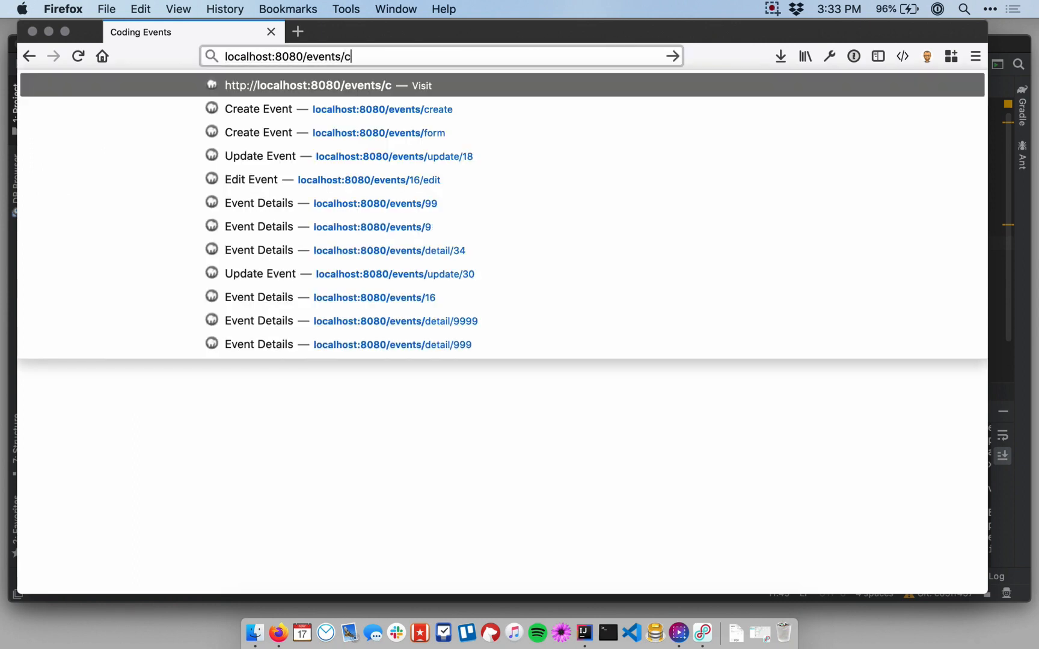
Create a new event WWDC from the Create Event page so it lists under the navigation link.
{"action": "left_click", "coordinate": [338, 108]}
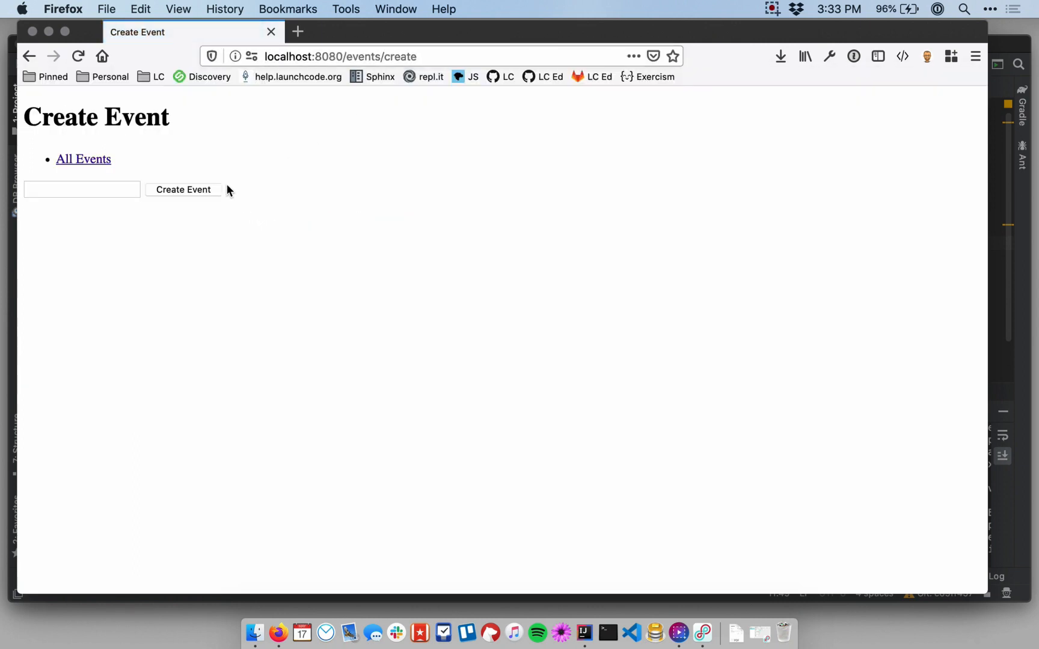
{"action": "left_click", "coordinate": [80, 190]}
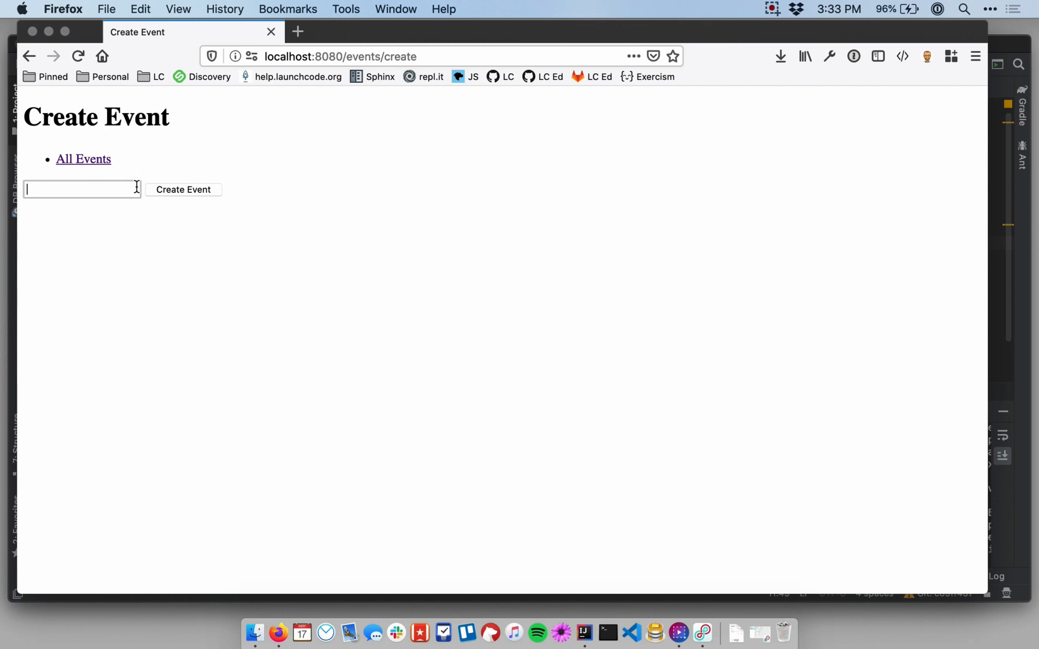
{"action": "left_click", "coordinate": [184, 190]}
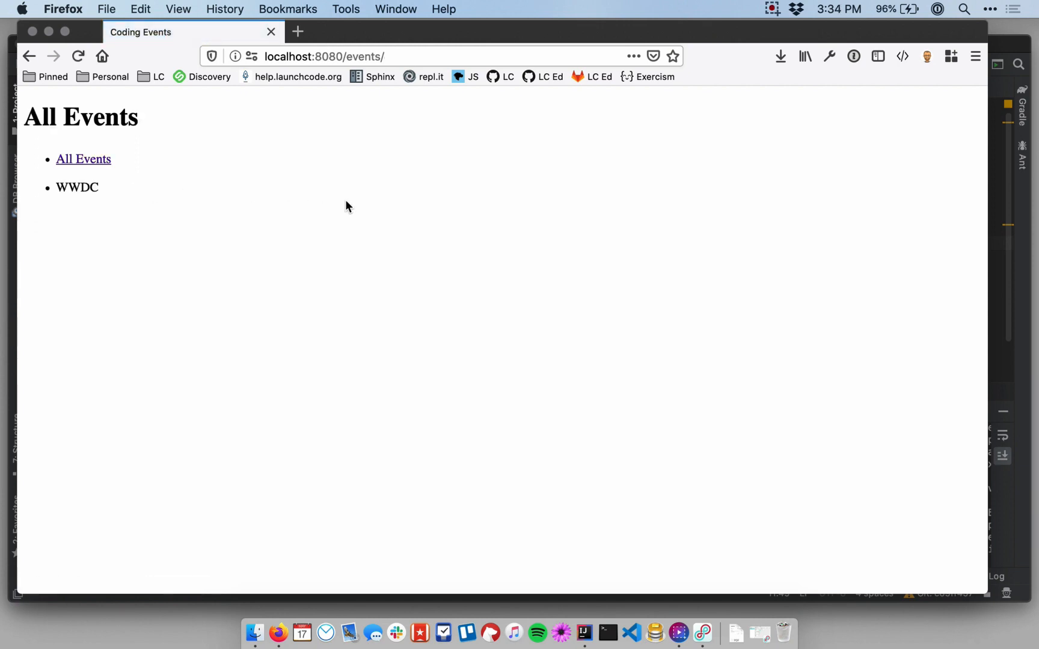
{"action": "mouse_move", "coordinate": [88, 158]}
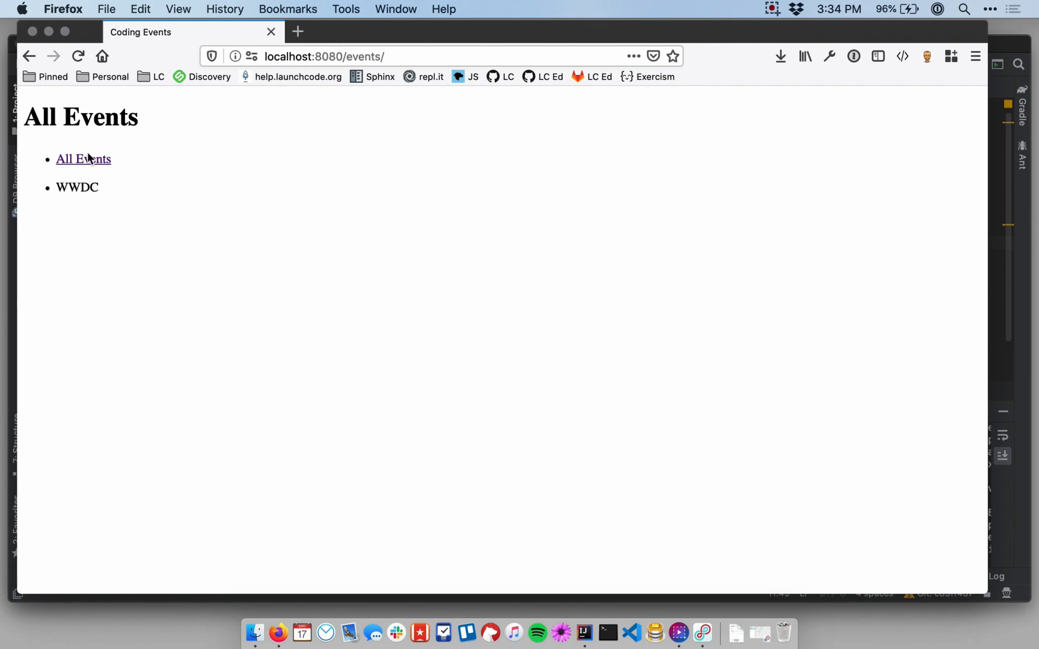
{"action": "mouse_move", "coordinate": [510, 241]}
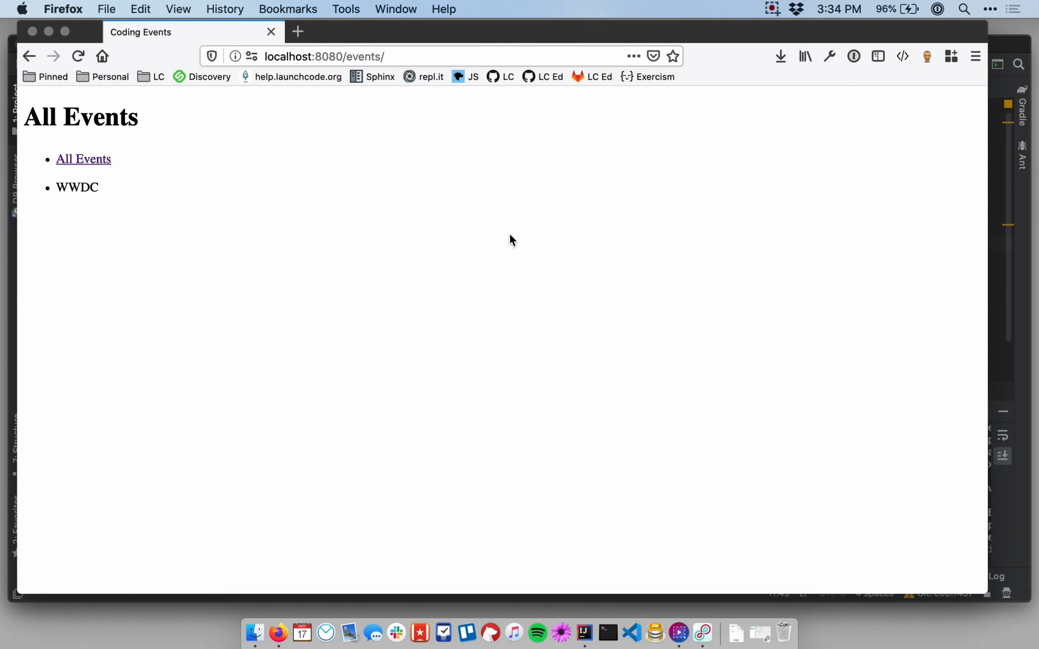
{"action": "mouse_move", "coordinate": [83, 159]}
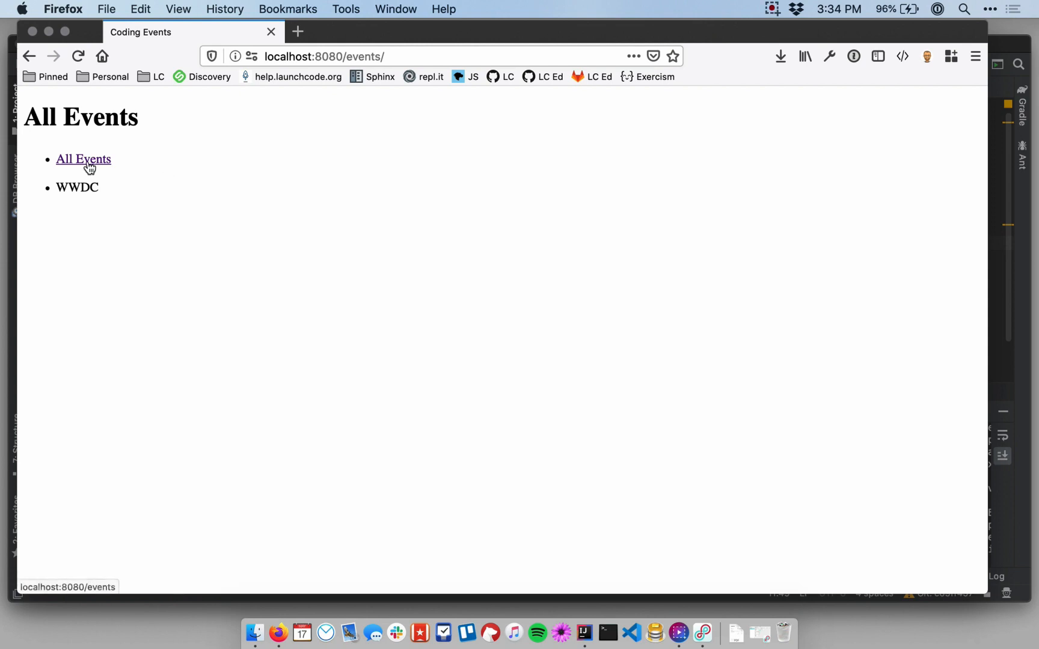
{"action": "mouse_move", "coordinate": [70, 165]}
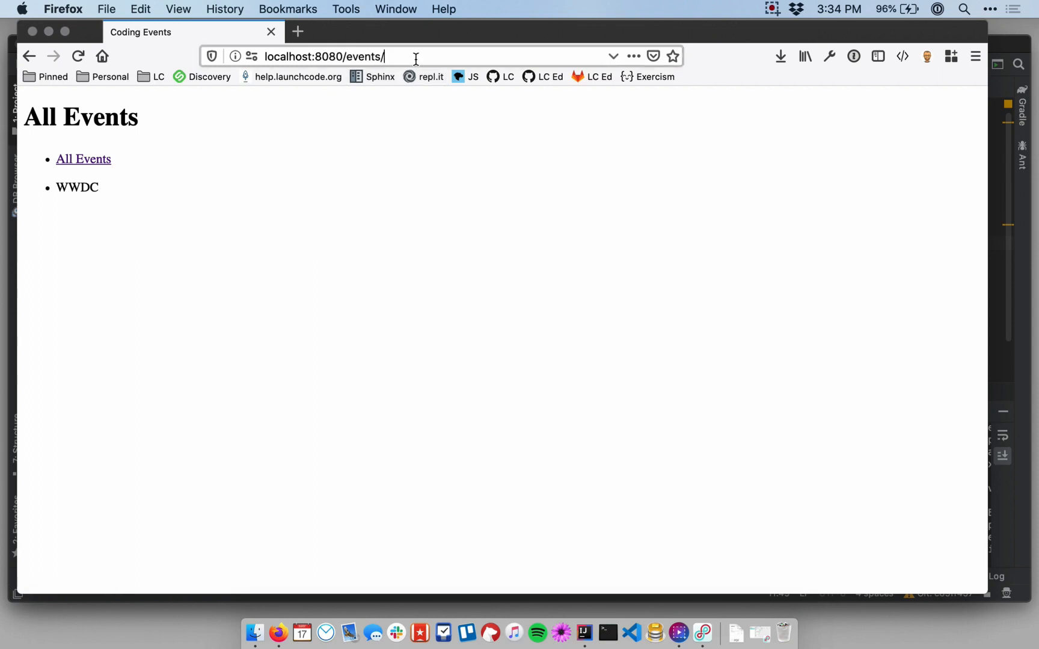
Navigate to localhost:8080/events/create to see the shared All Events link there too.
{"action": "type", "text": "creat"}
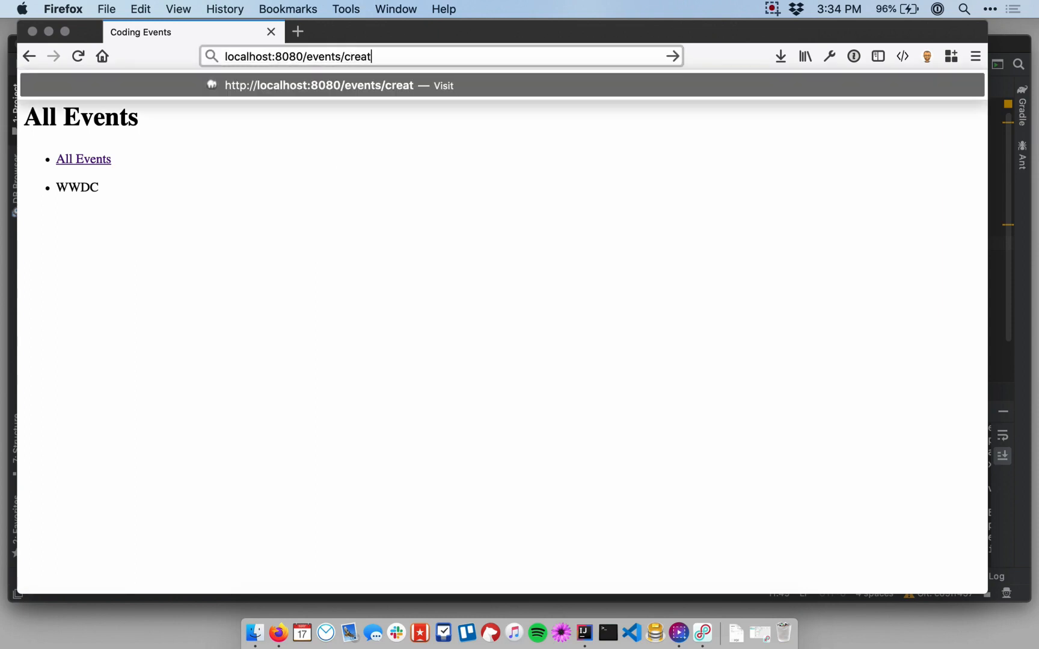
{"action": "key", "text": "Return"}
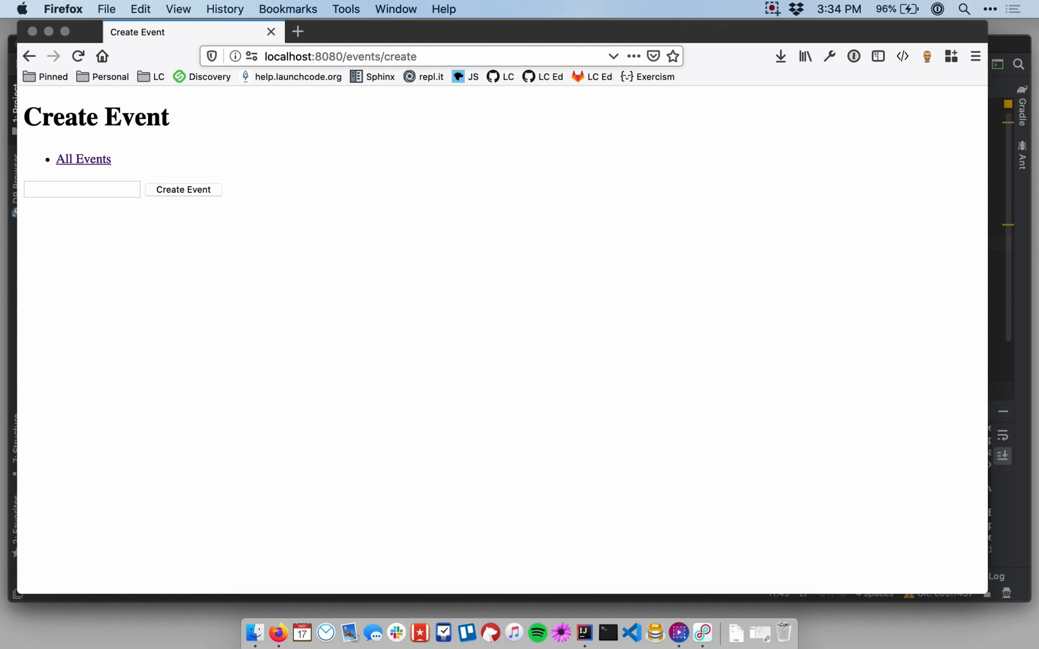
{"action": "mouse_move", "coordinate": [373, 77]}
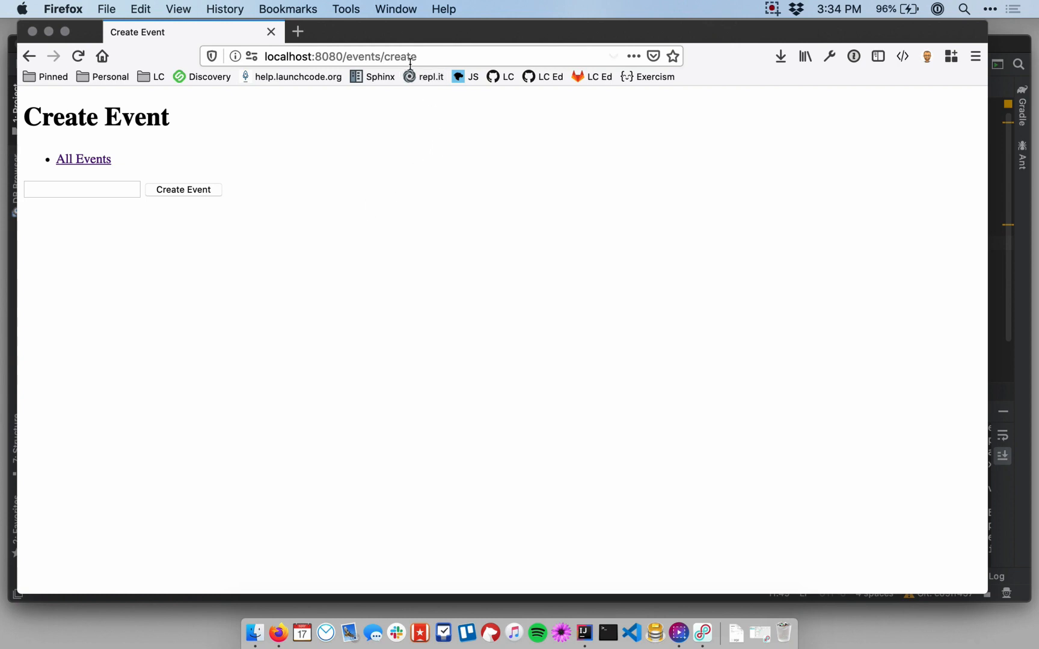
{"action": "mouse_move", "coordinate": [399, 220]}
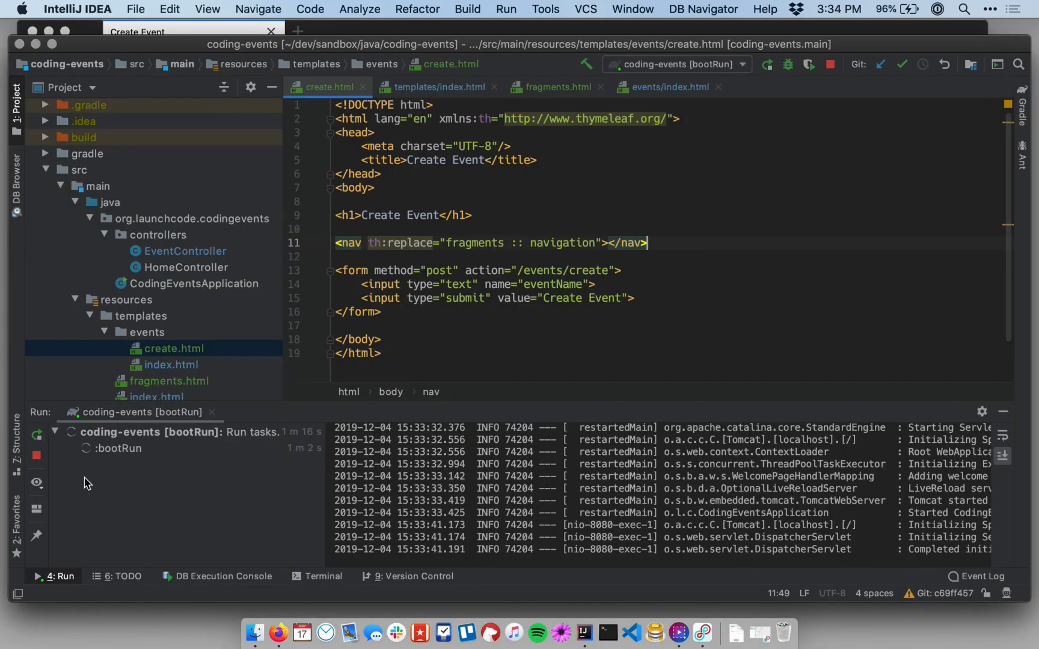
Stop the running app and position the caret after the All Events item in fragments.html.
{"action": "left_click", "coordinate": [36, 455]}
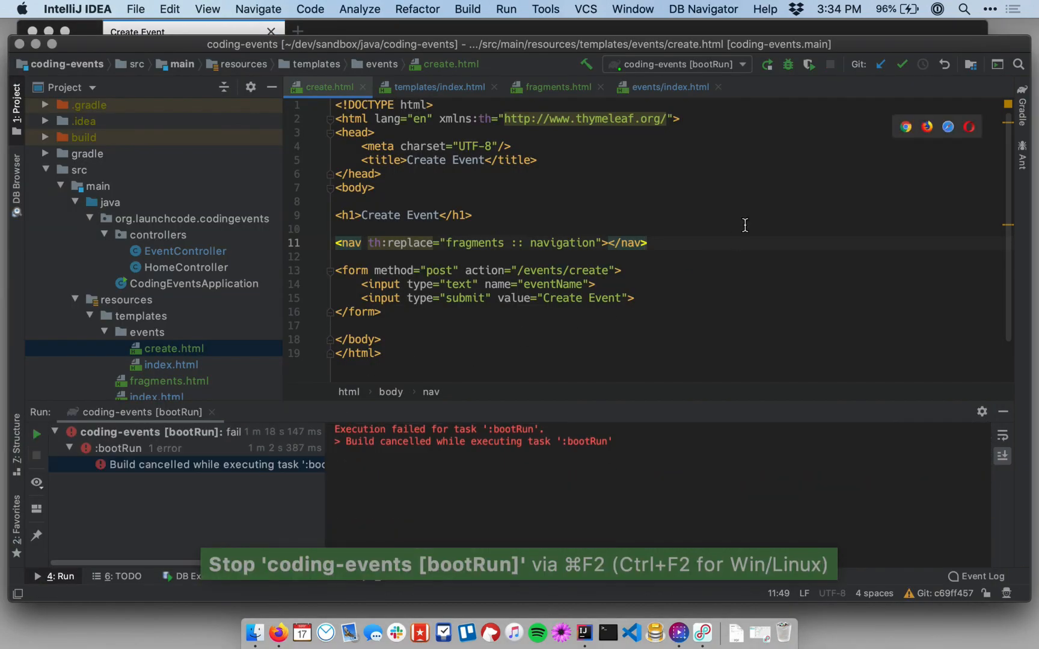
{"action": "left_click", "coordinate": [555, 87]}
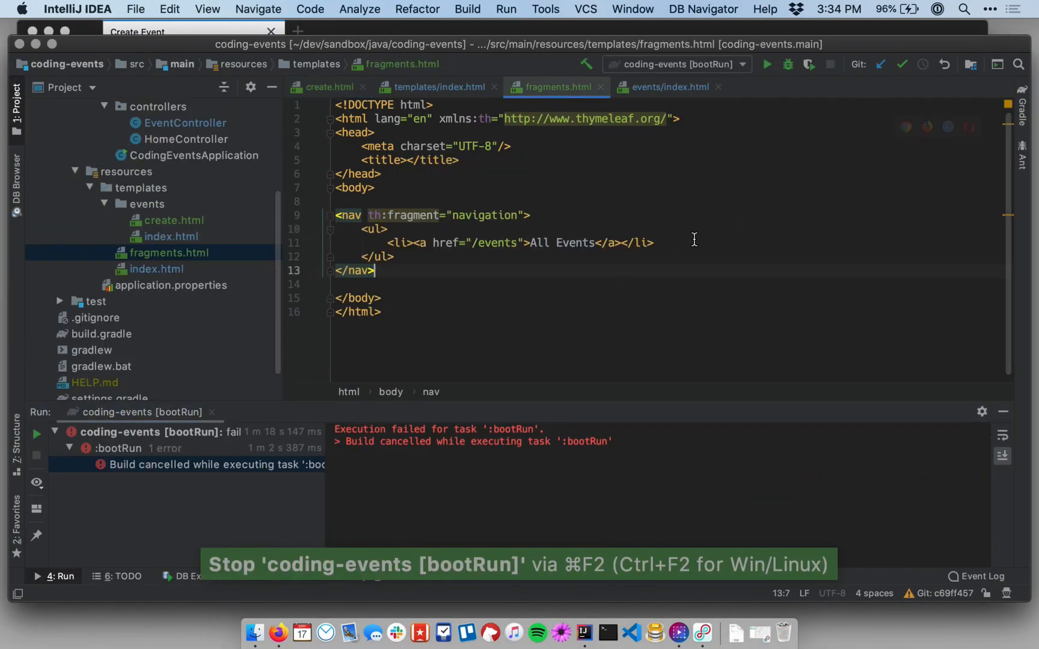
{"action": "left_click", "coordinate": [653, 242]}
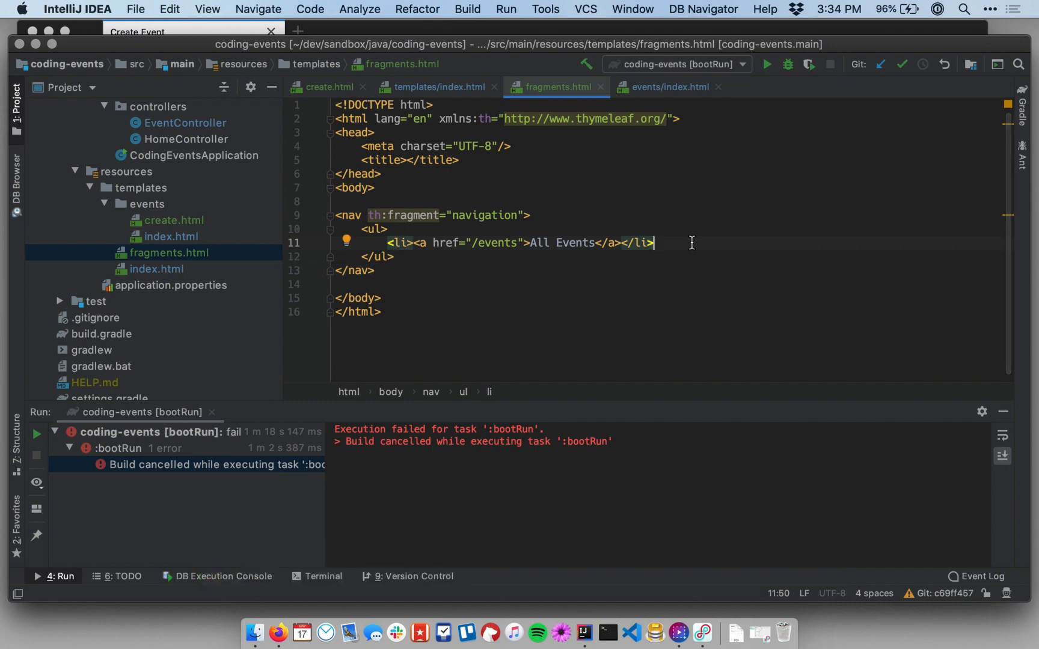
Add <li><a href="/events/create">Create Event</a></li> to the fragment and rerun the app.
{"action": "type", "text": "<li><a </li>"}
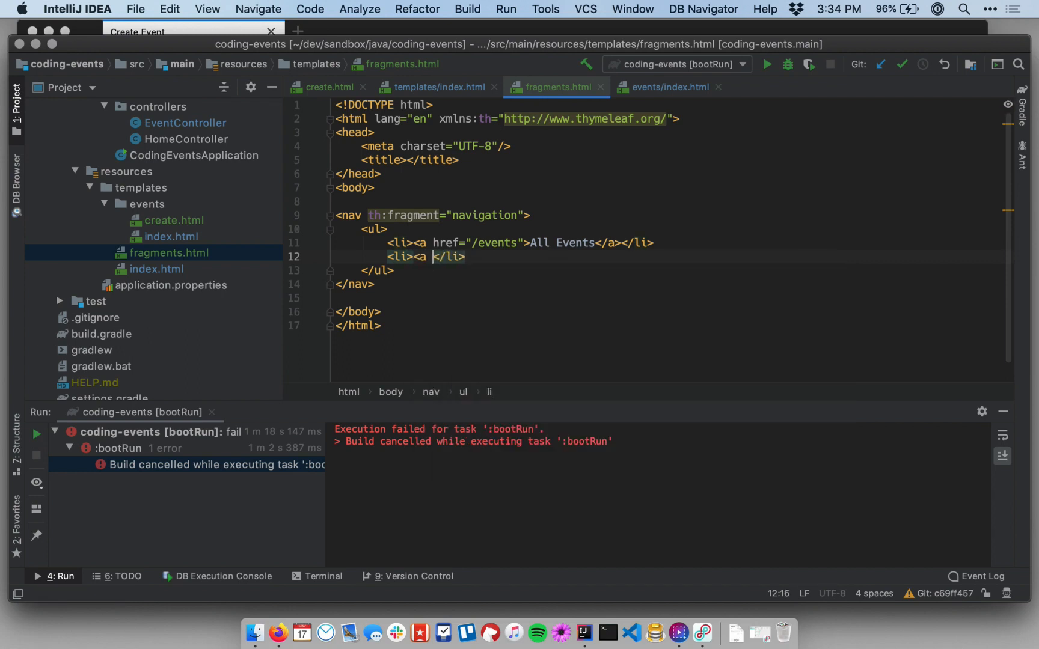
{"action": "type", "text": "href=\"\""}
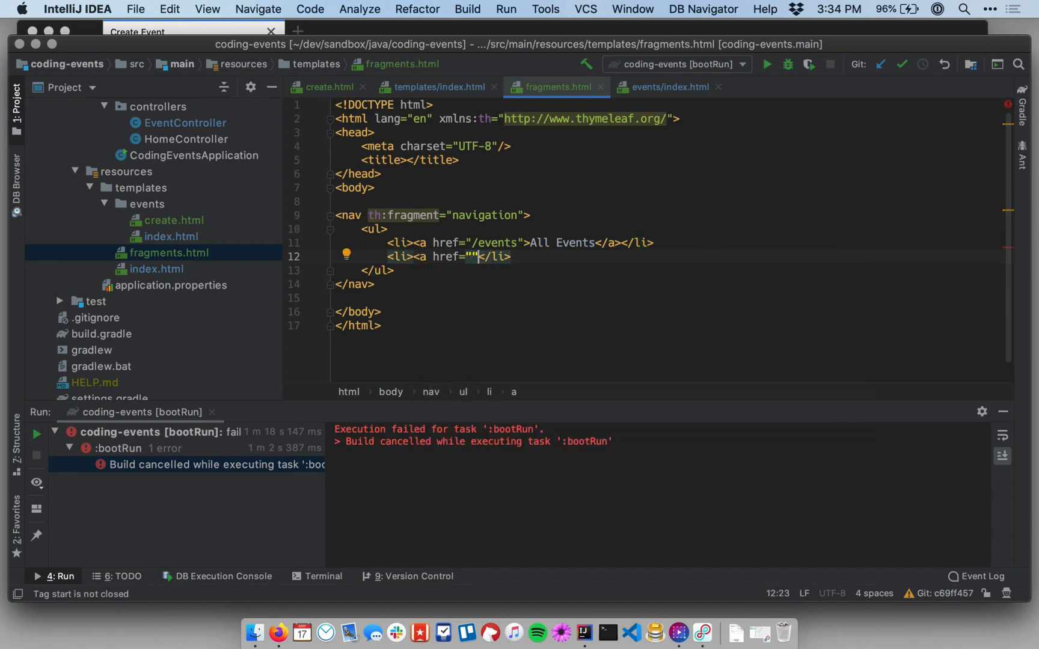
{"action": "type", "text": "/"}
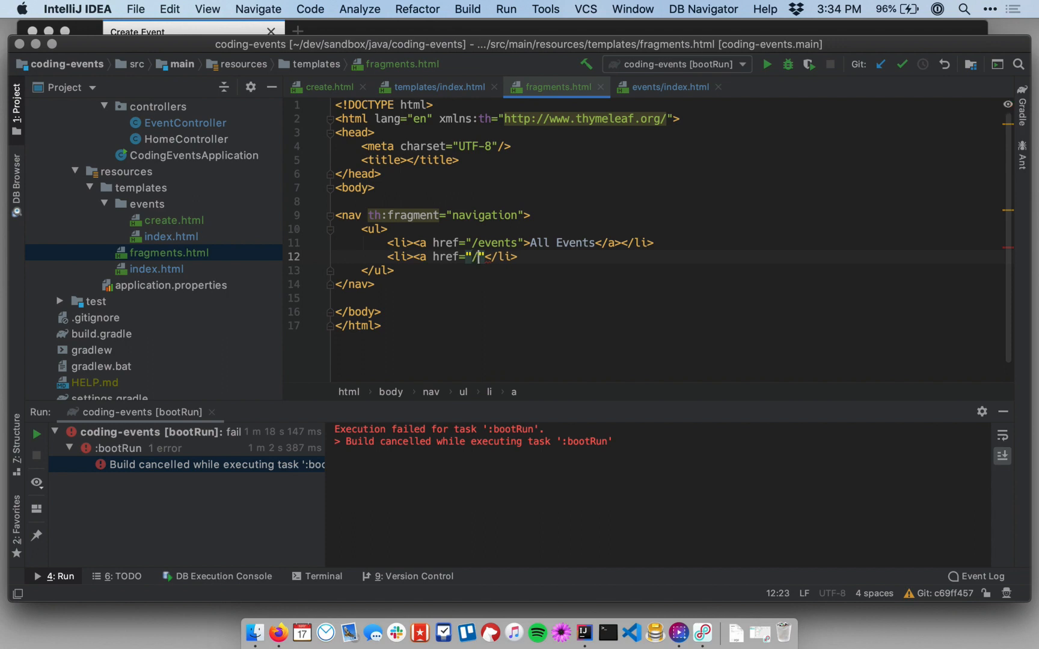
{"action": "type", "text": "events/create"}
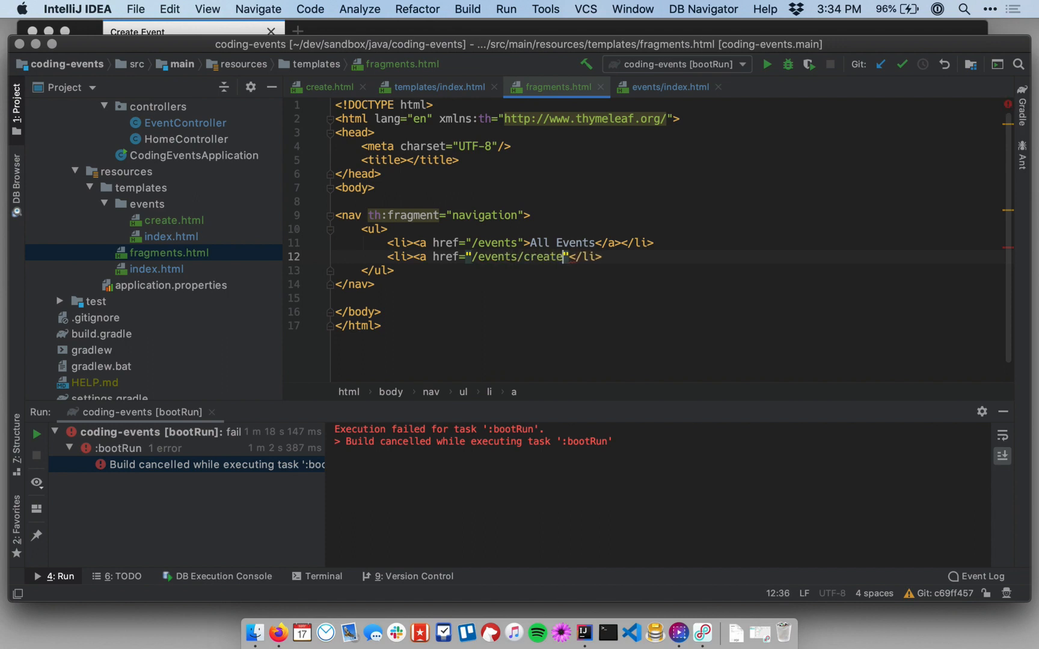
{"action": "type", "text": "></a>"}
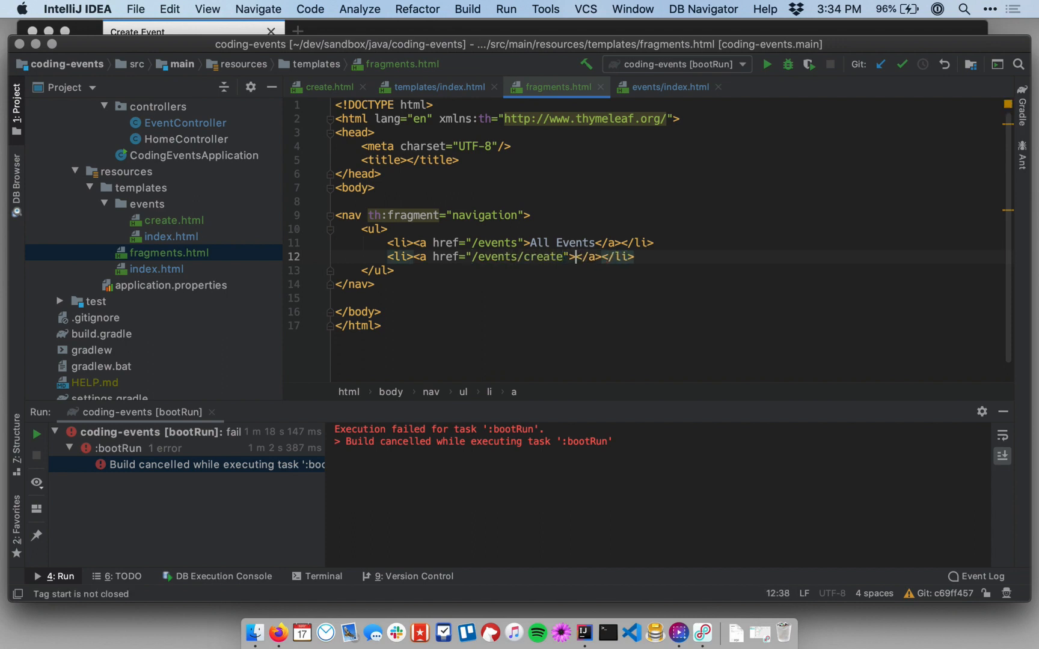
{"action": "type", "text": "Create"}
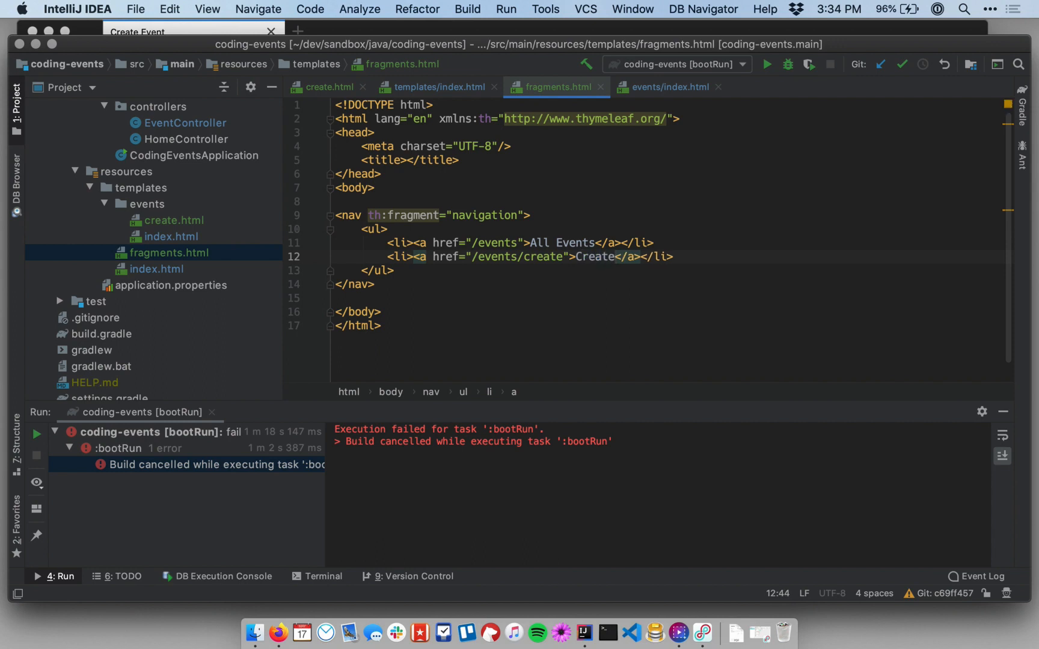
{"action": "type", "text": "Eve"}
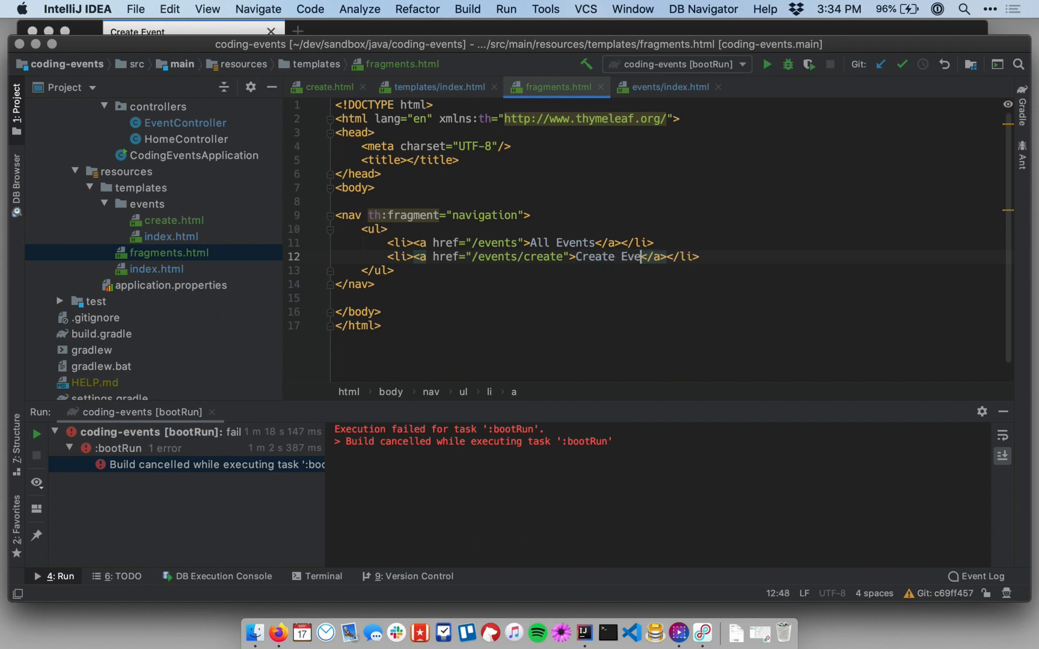
{"action": "type", "text": "nt"}
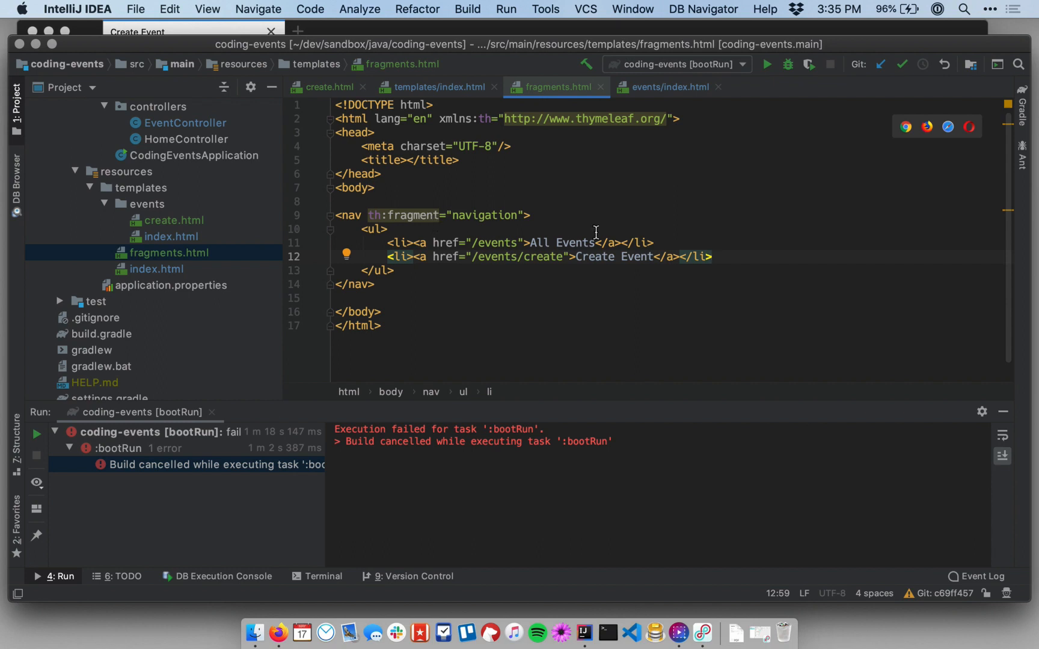
{"action": "left_click", "coordinate": [767, 64]}
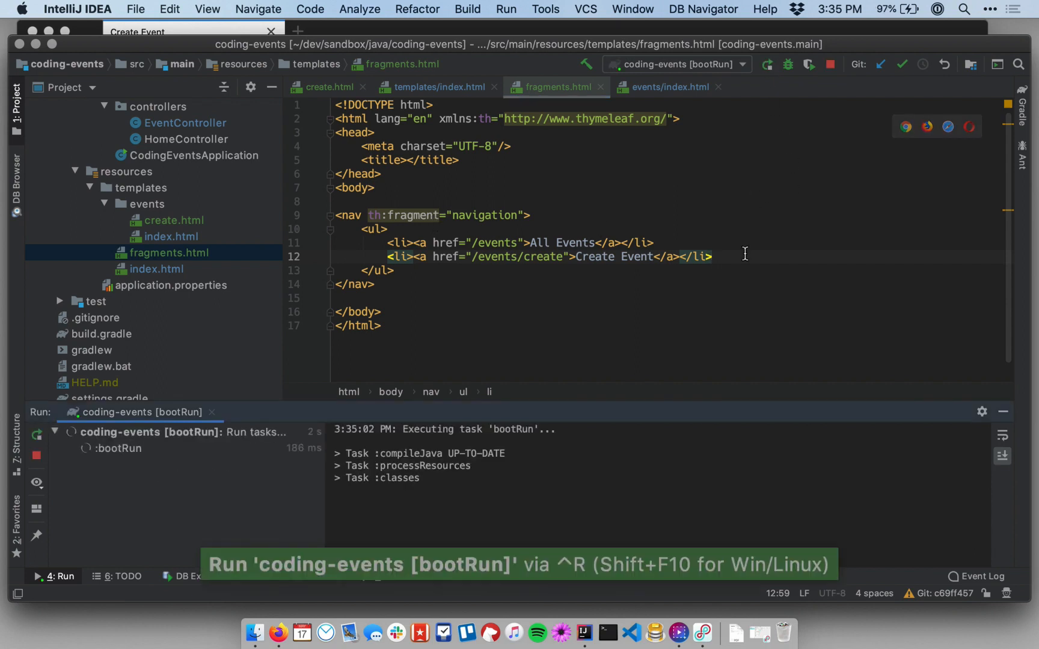
{"action": "mouse_move", "coordinate": [626, 257]}
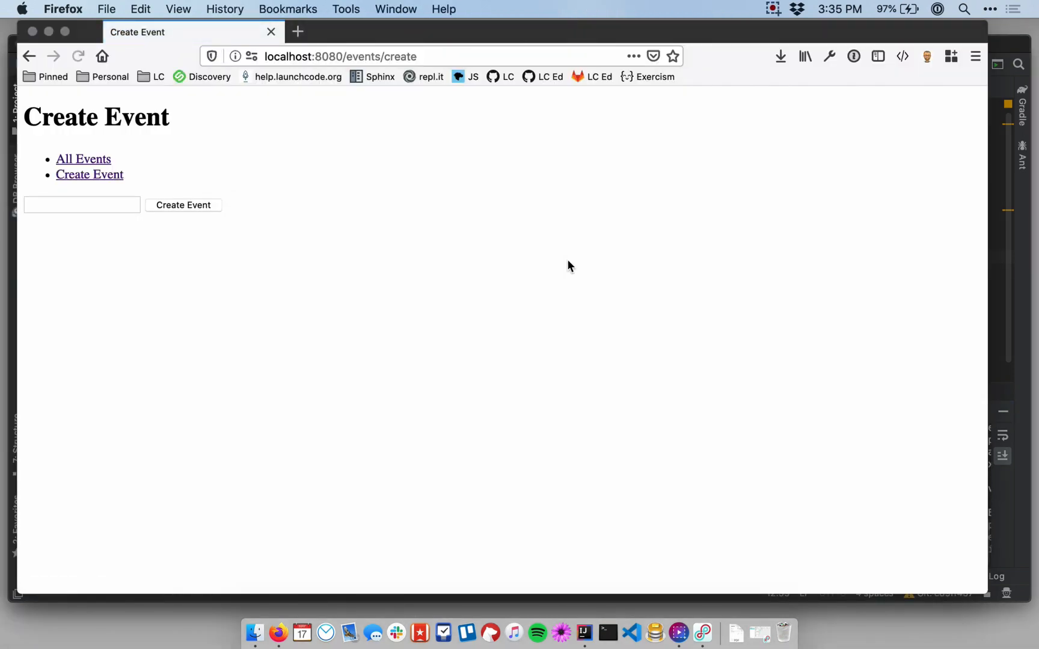
{"action": "mouse_move", "coordinate": [83, 159]}
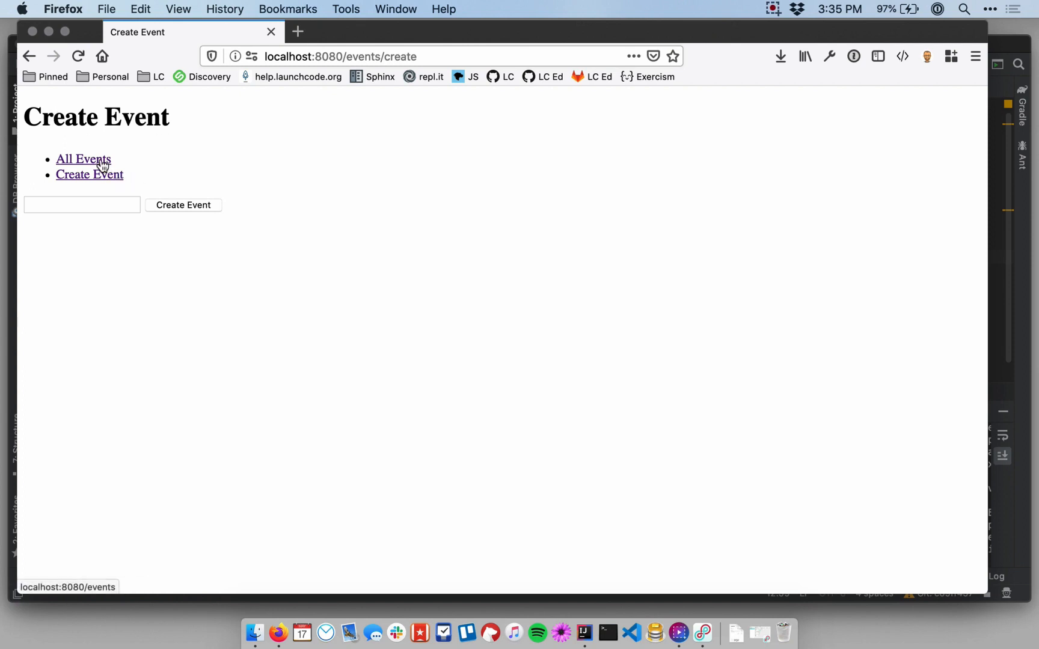
Follow the All Events link, now shown alongside Create Event, to the empty events list.
{"action": "left_click", "coordinate": [83, 158]}
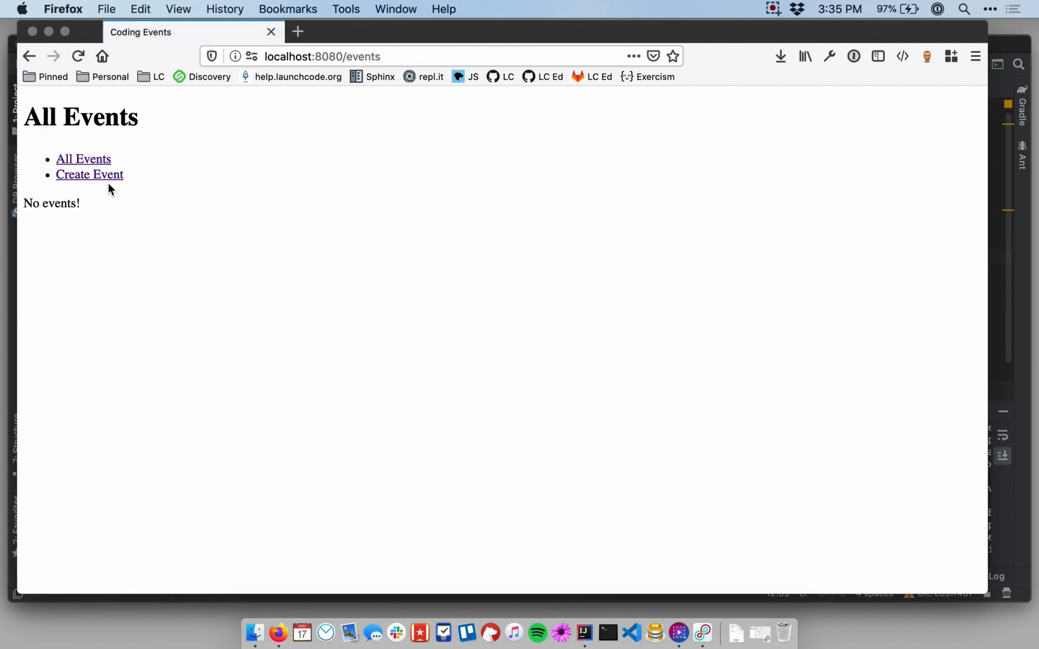